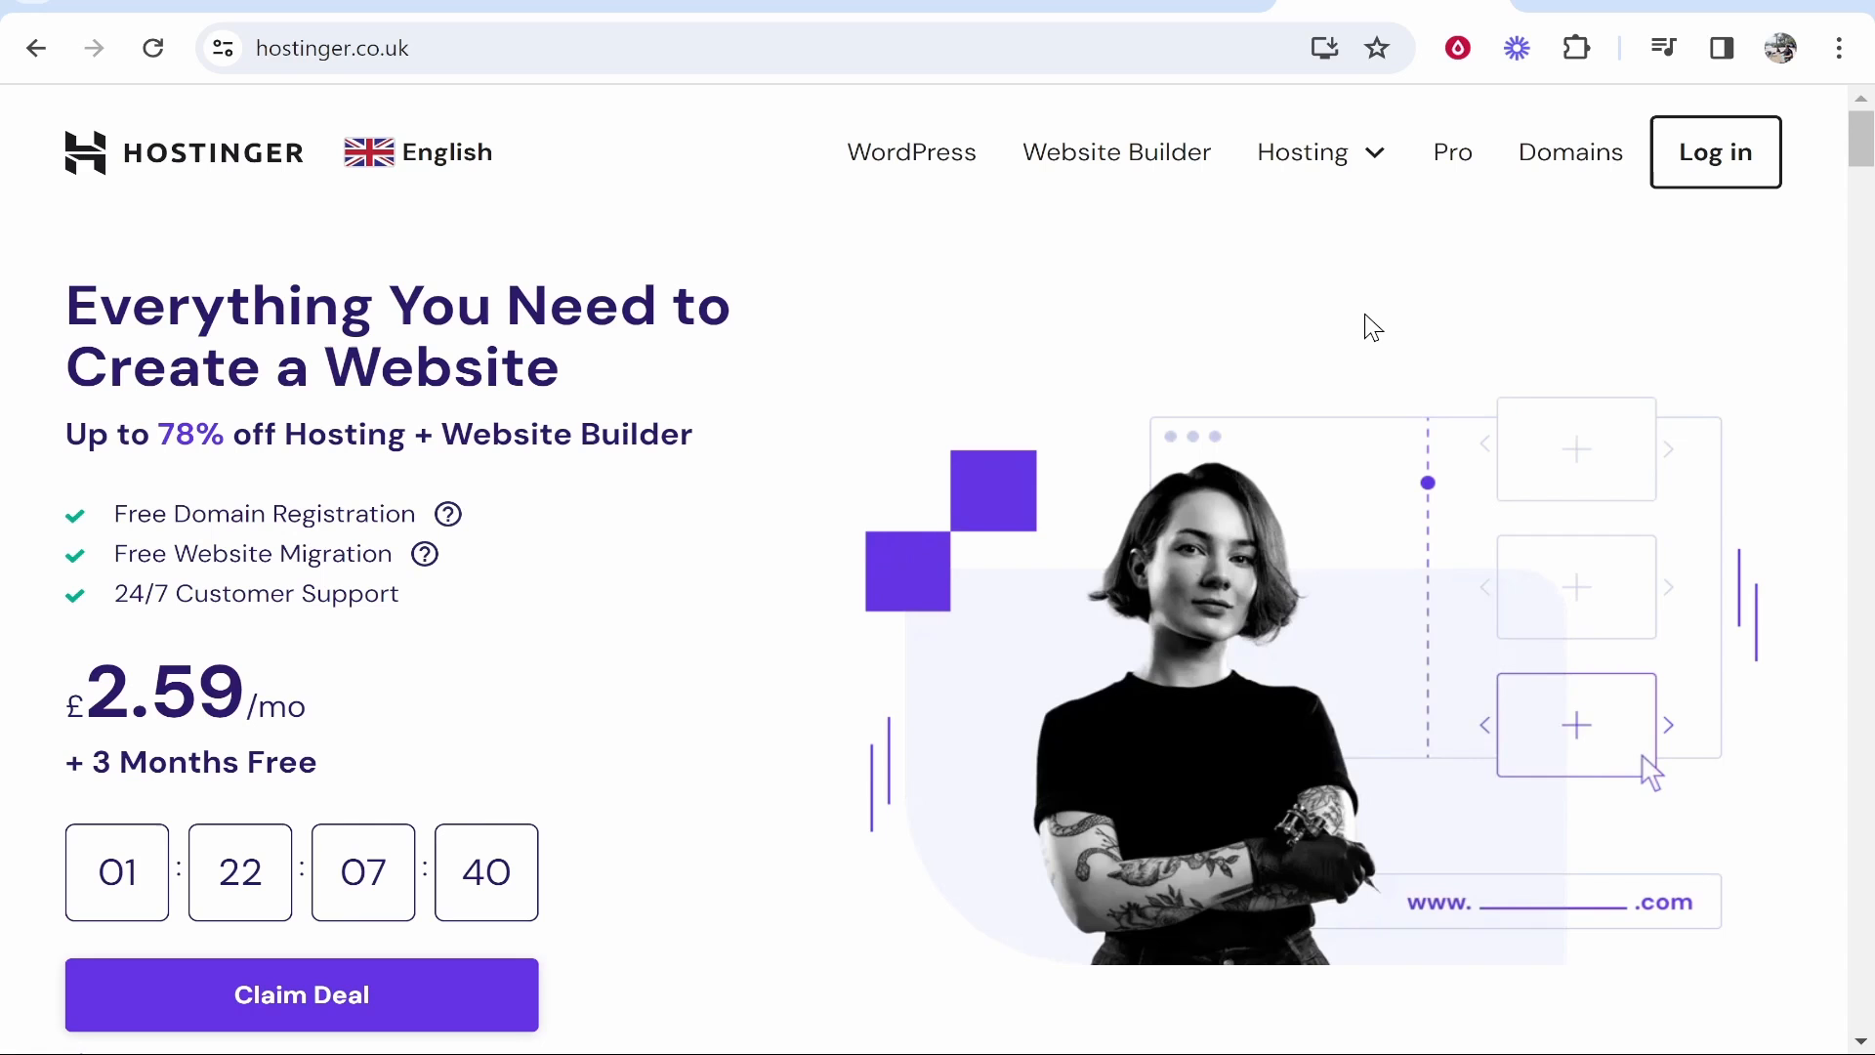
mouse_move(1531, 190)
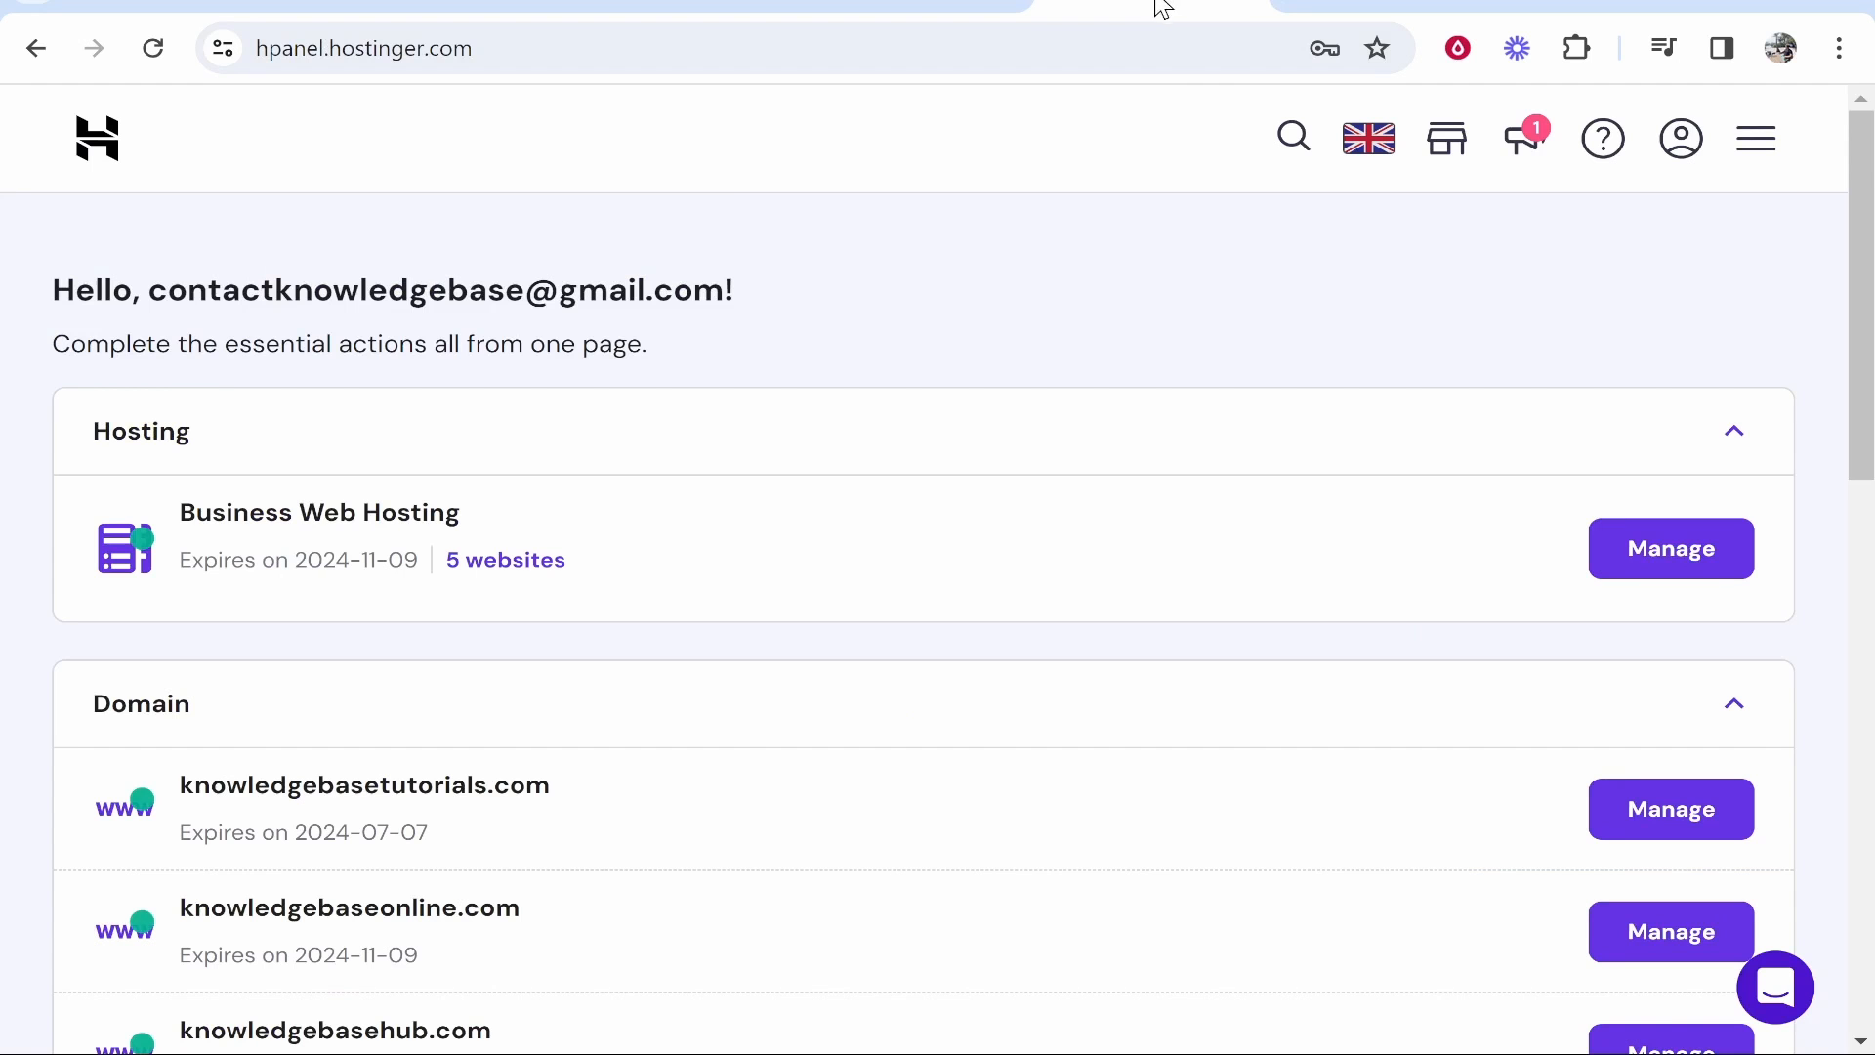
mouse_move(887, 207)
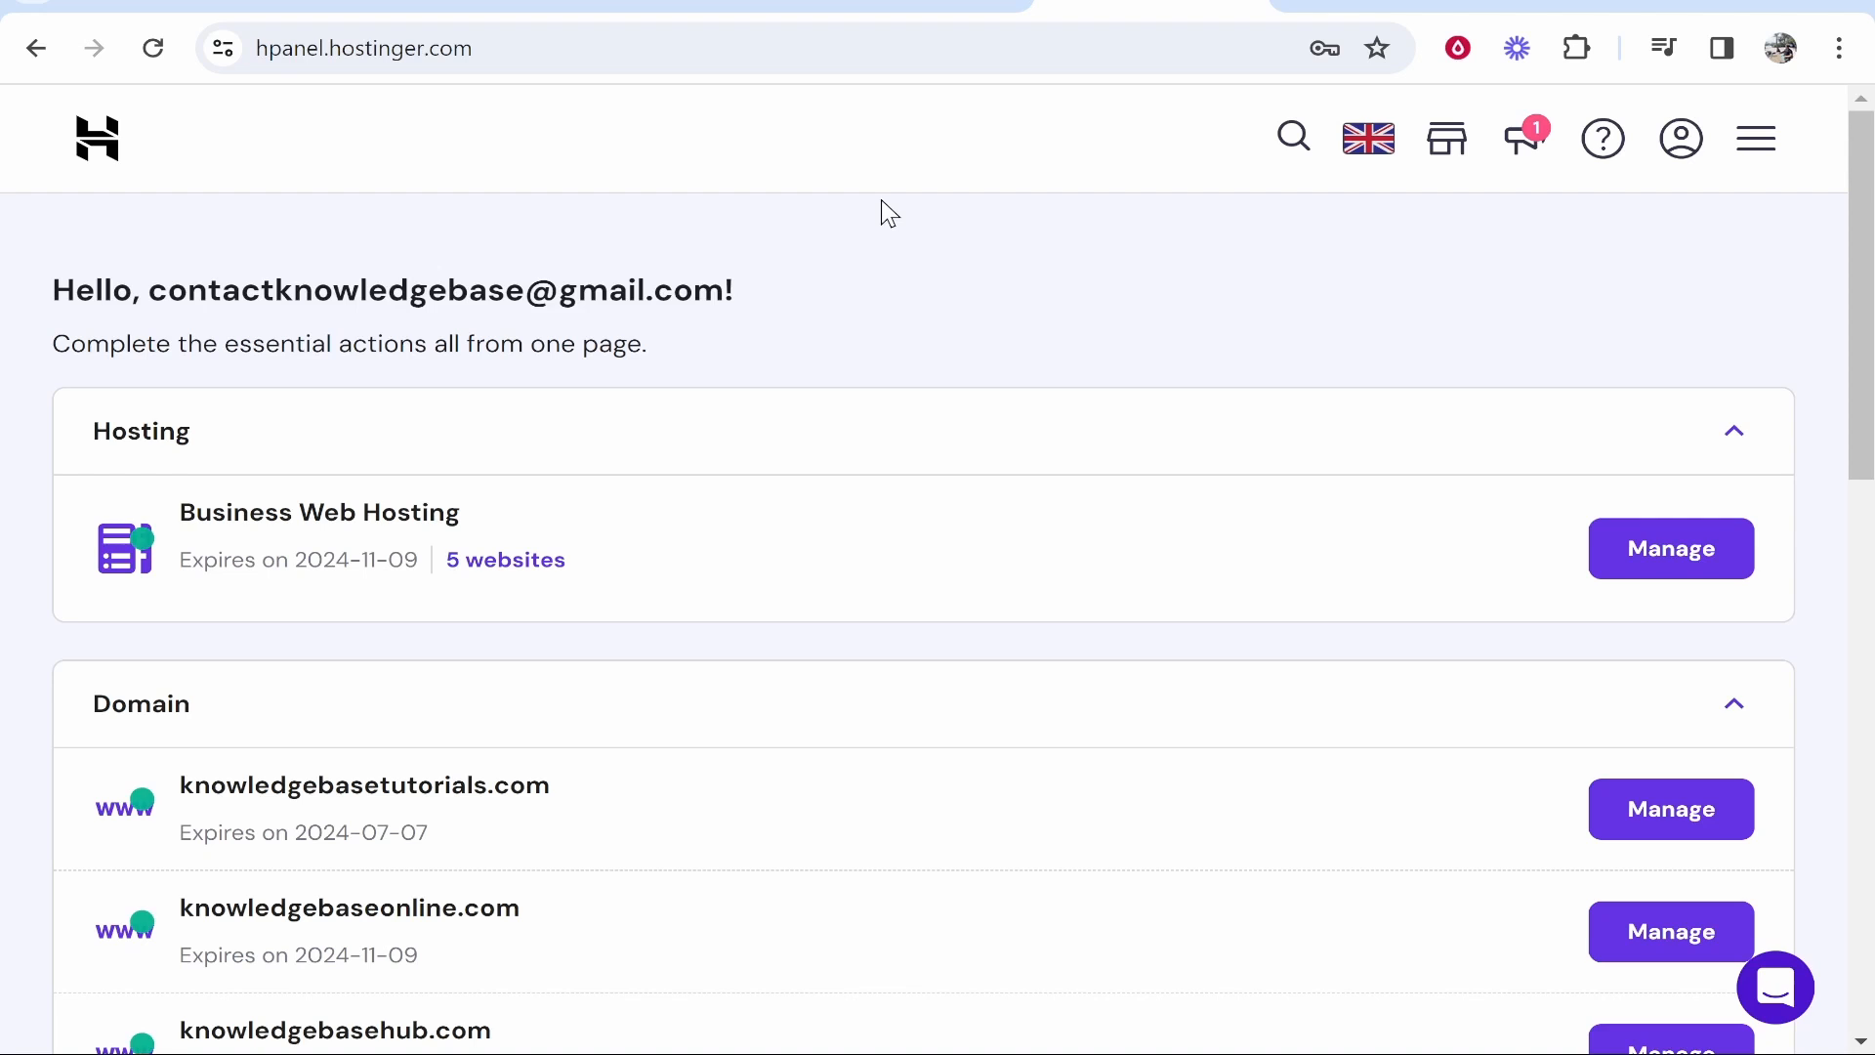
mouse_move(1057, 359)
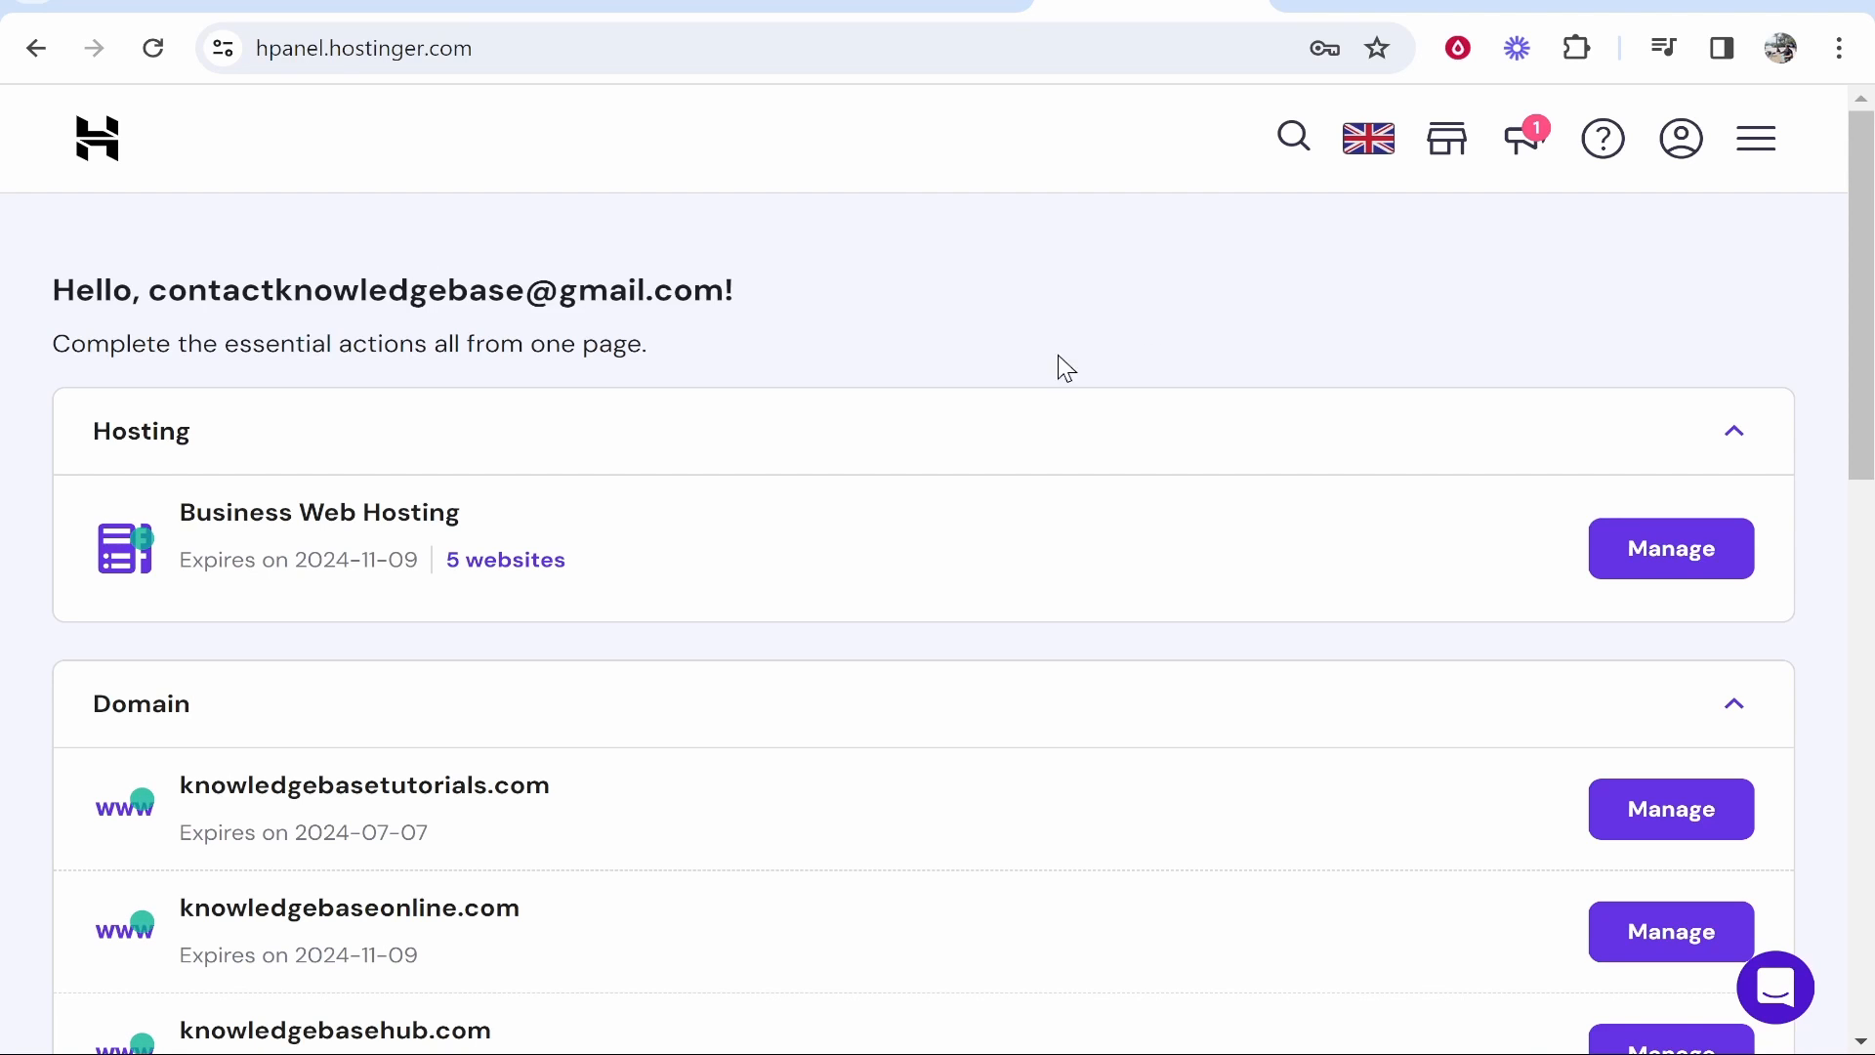
mouse_move(334, 236)
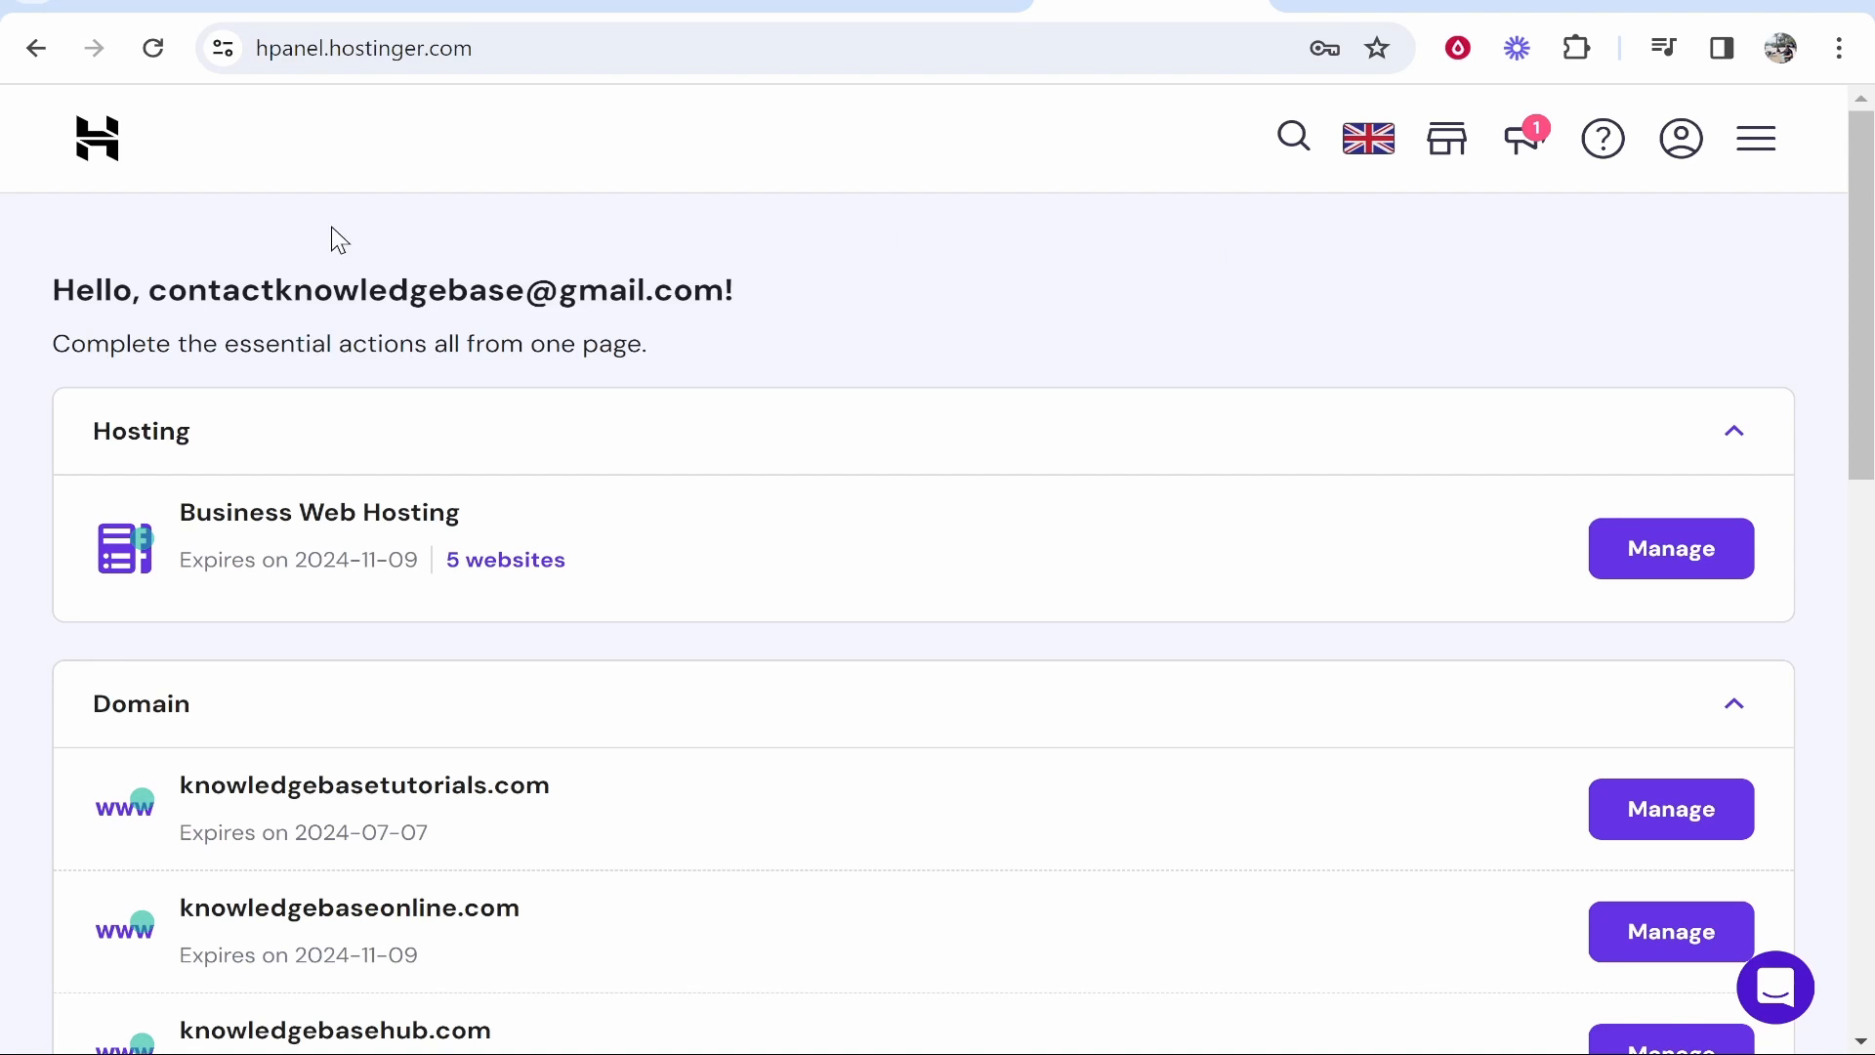
mouse_move(1033, 185)
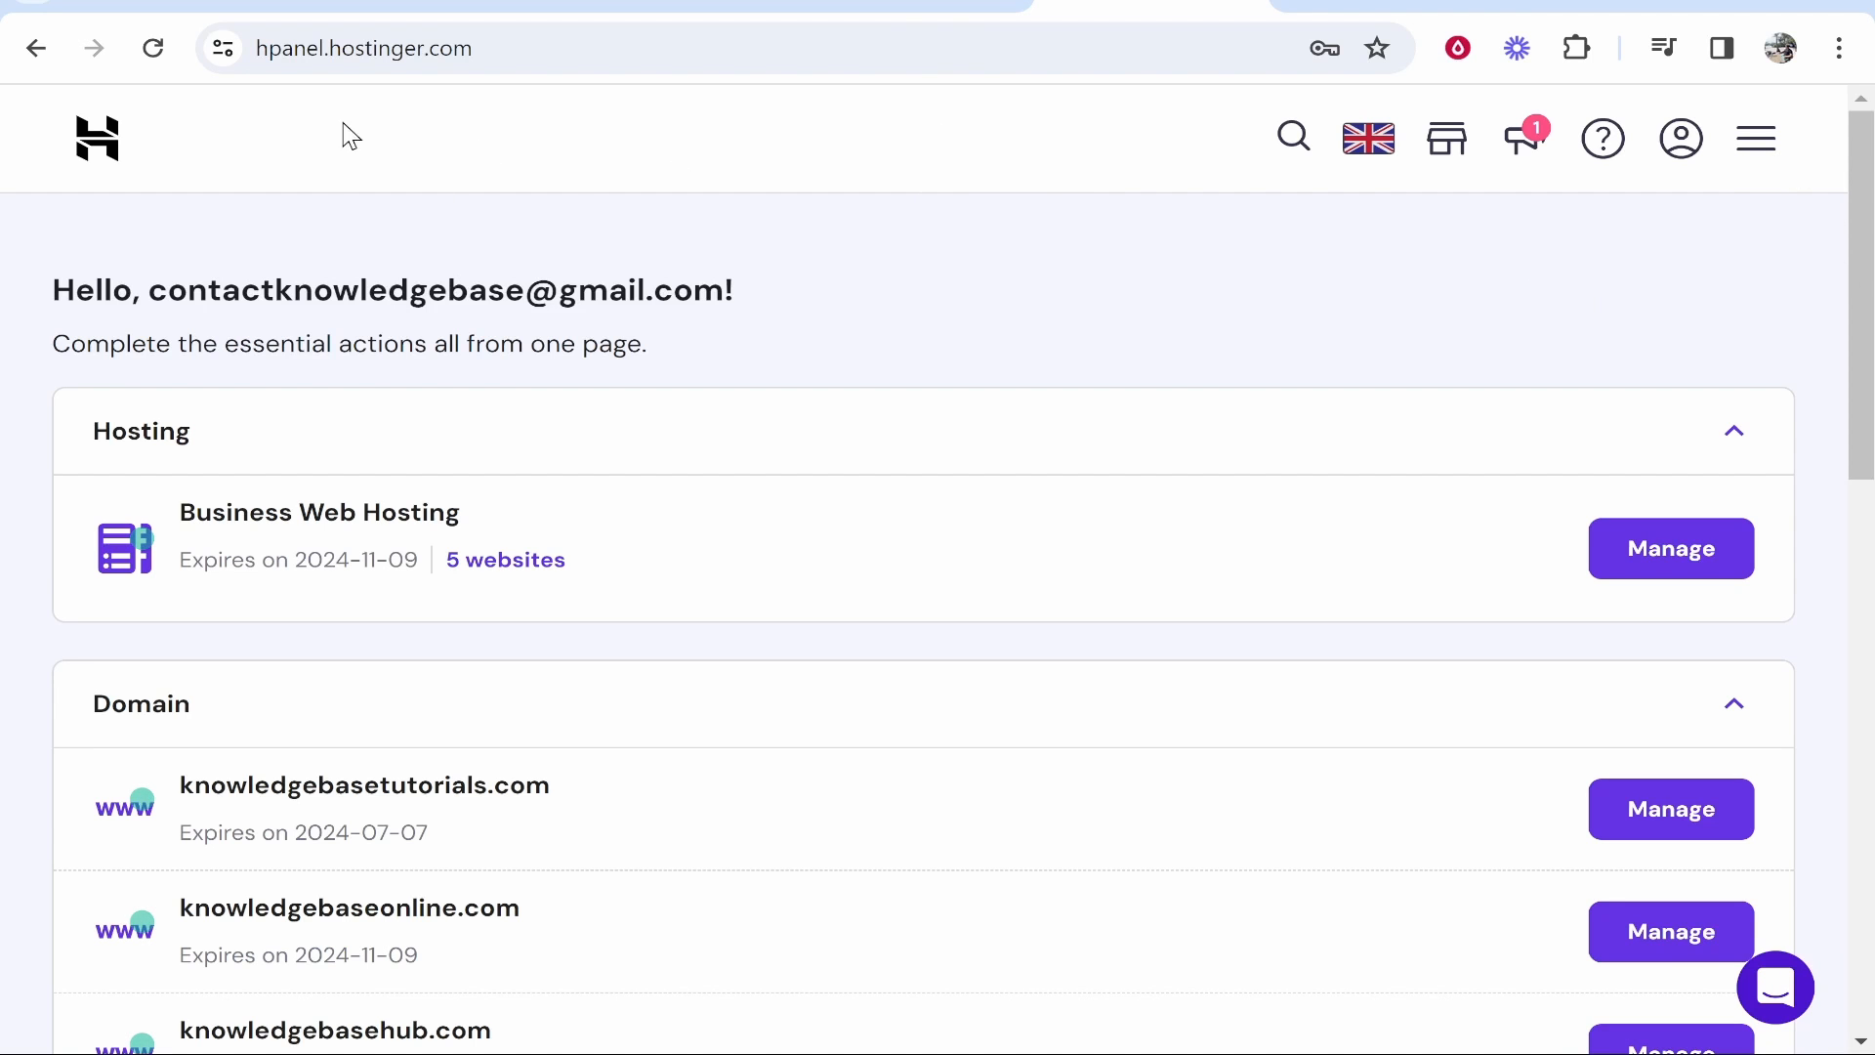
mouse_move(1756, 137)
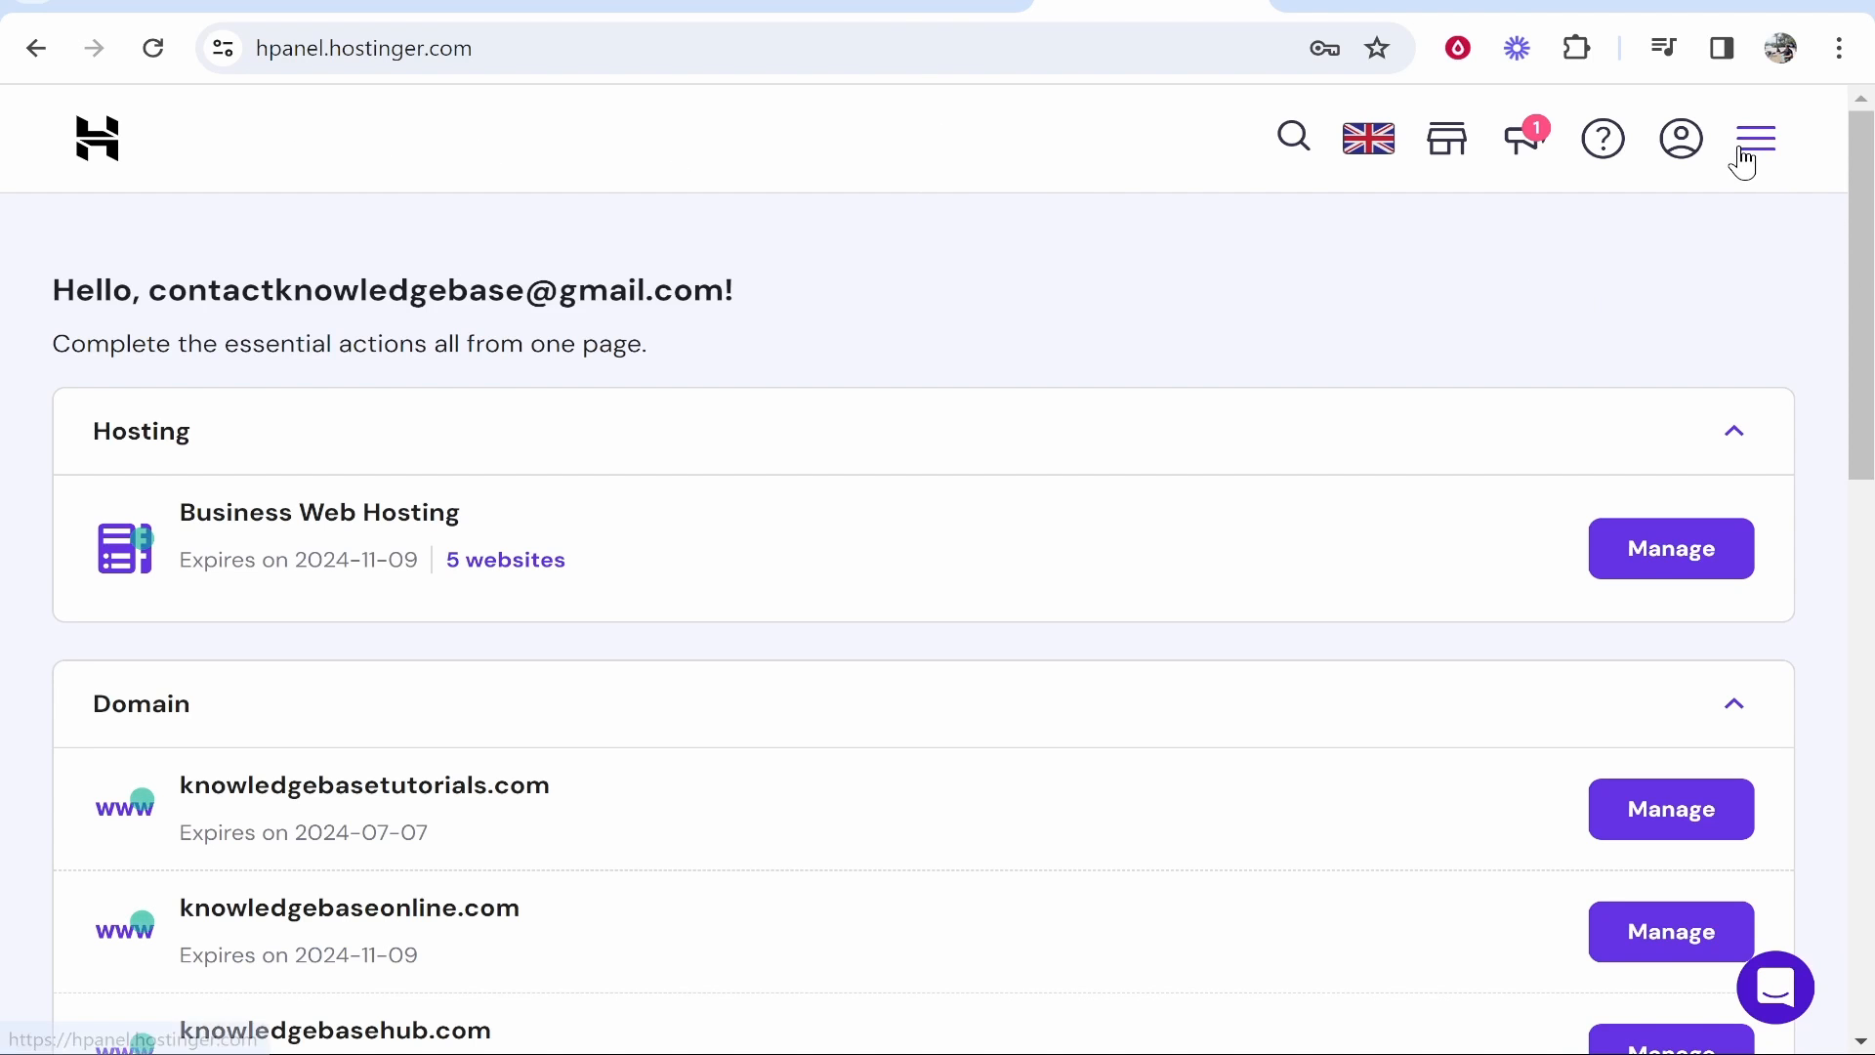
Step: Reach the knowledgebasetutorials.com dashboard via the navigation menu's Websites list
left_click(1754, 137)
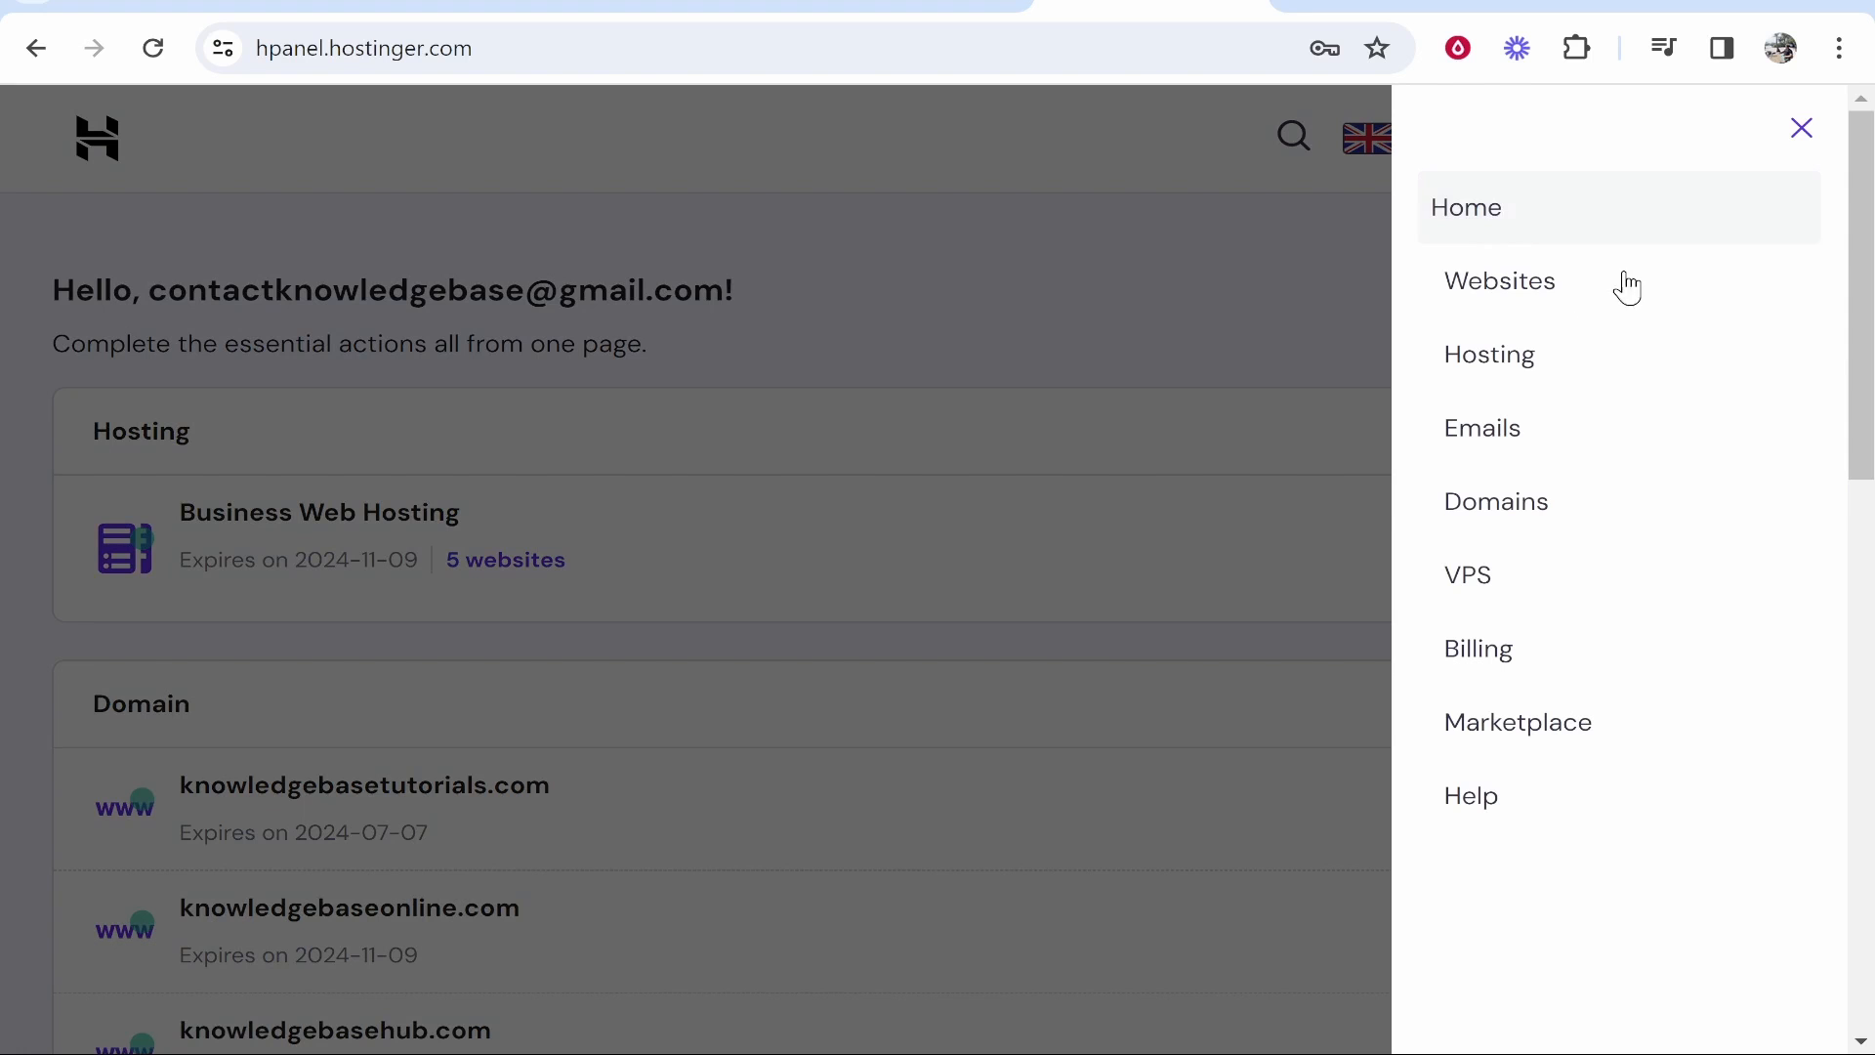
left_click(1500, 281)
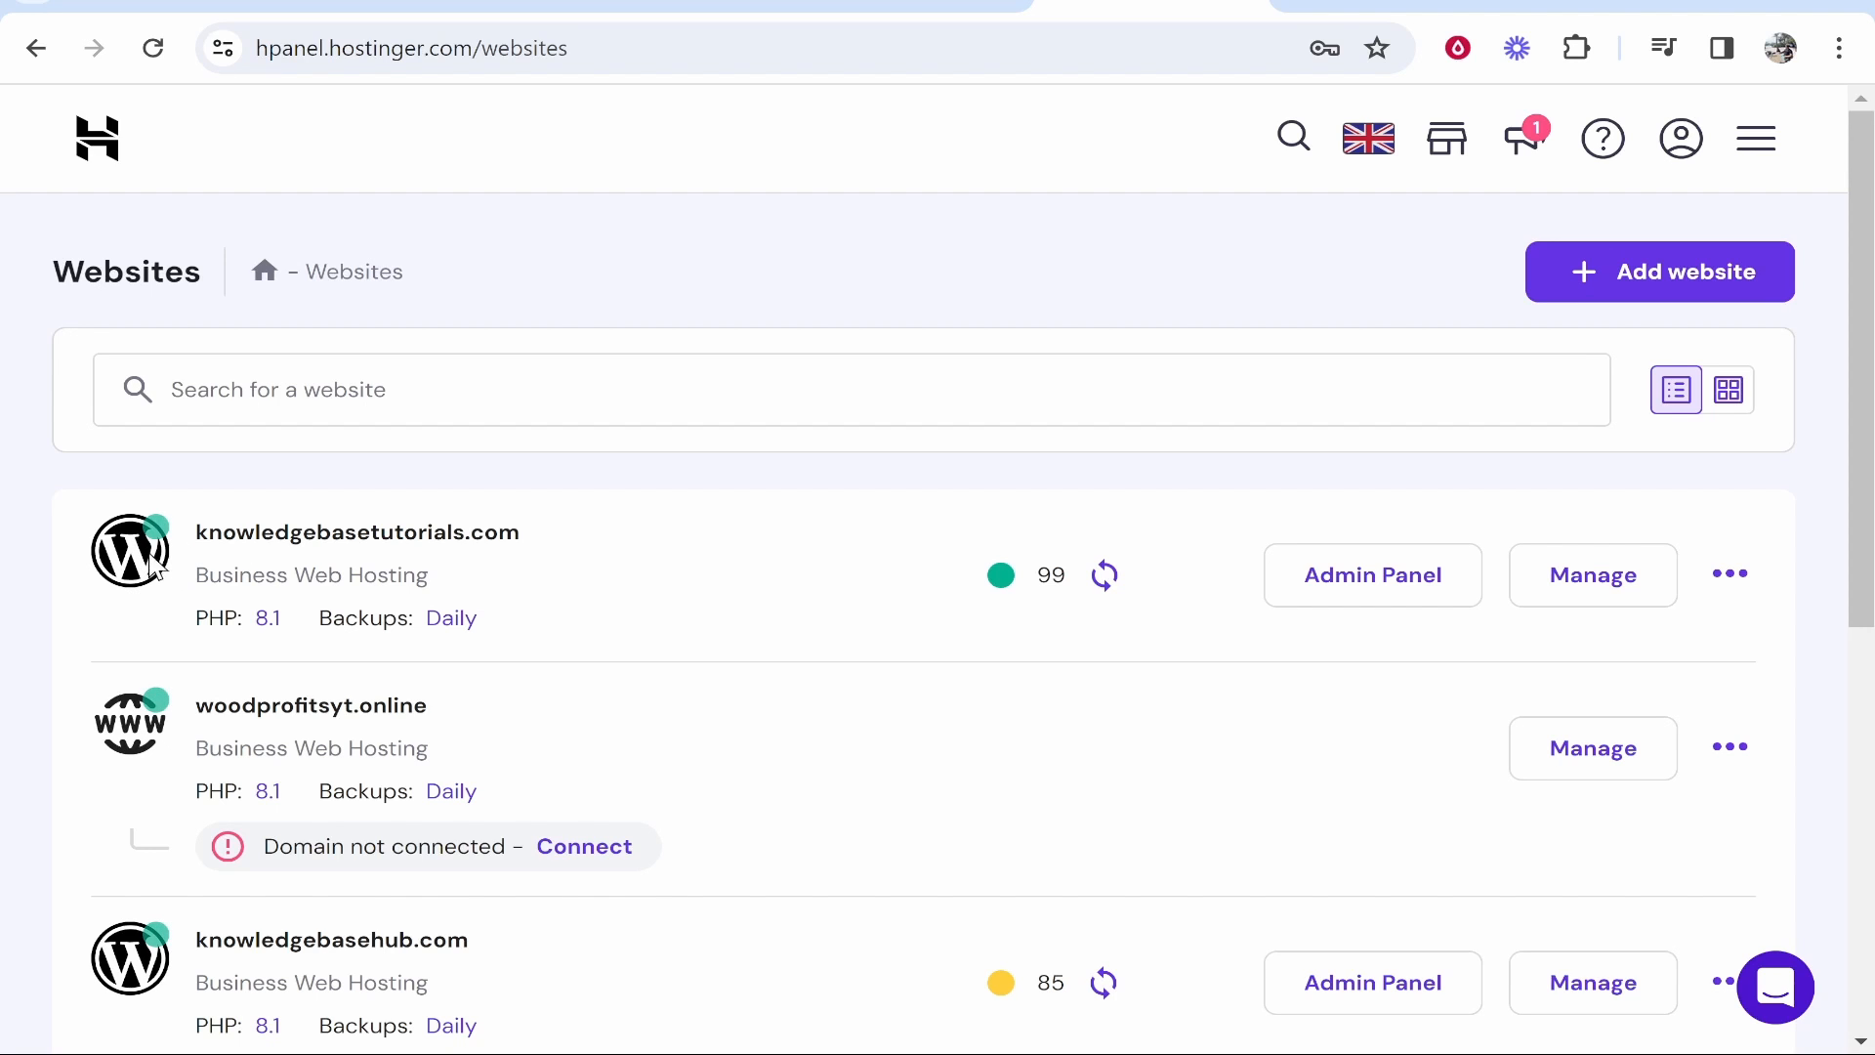
double_click(227, 534)
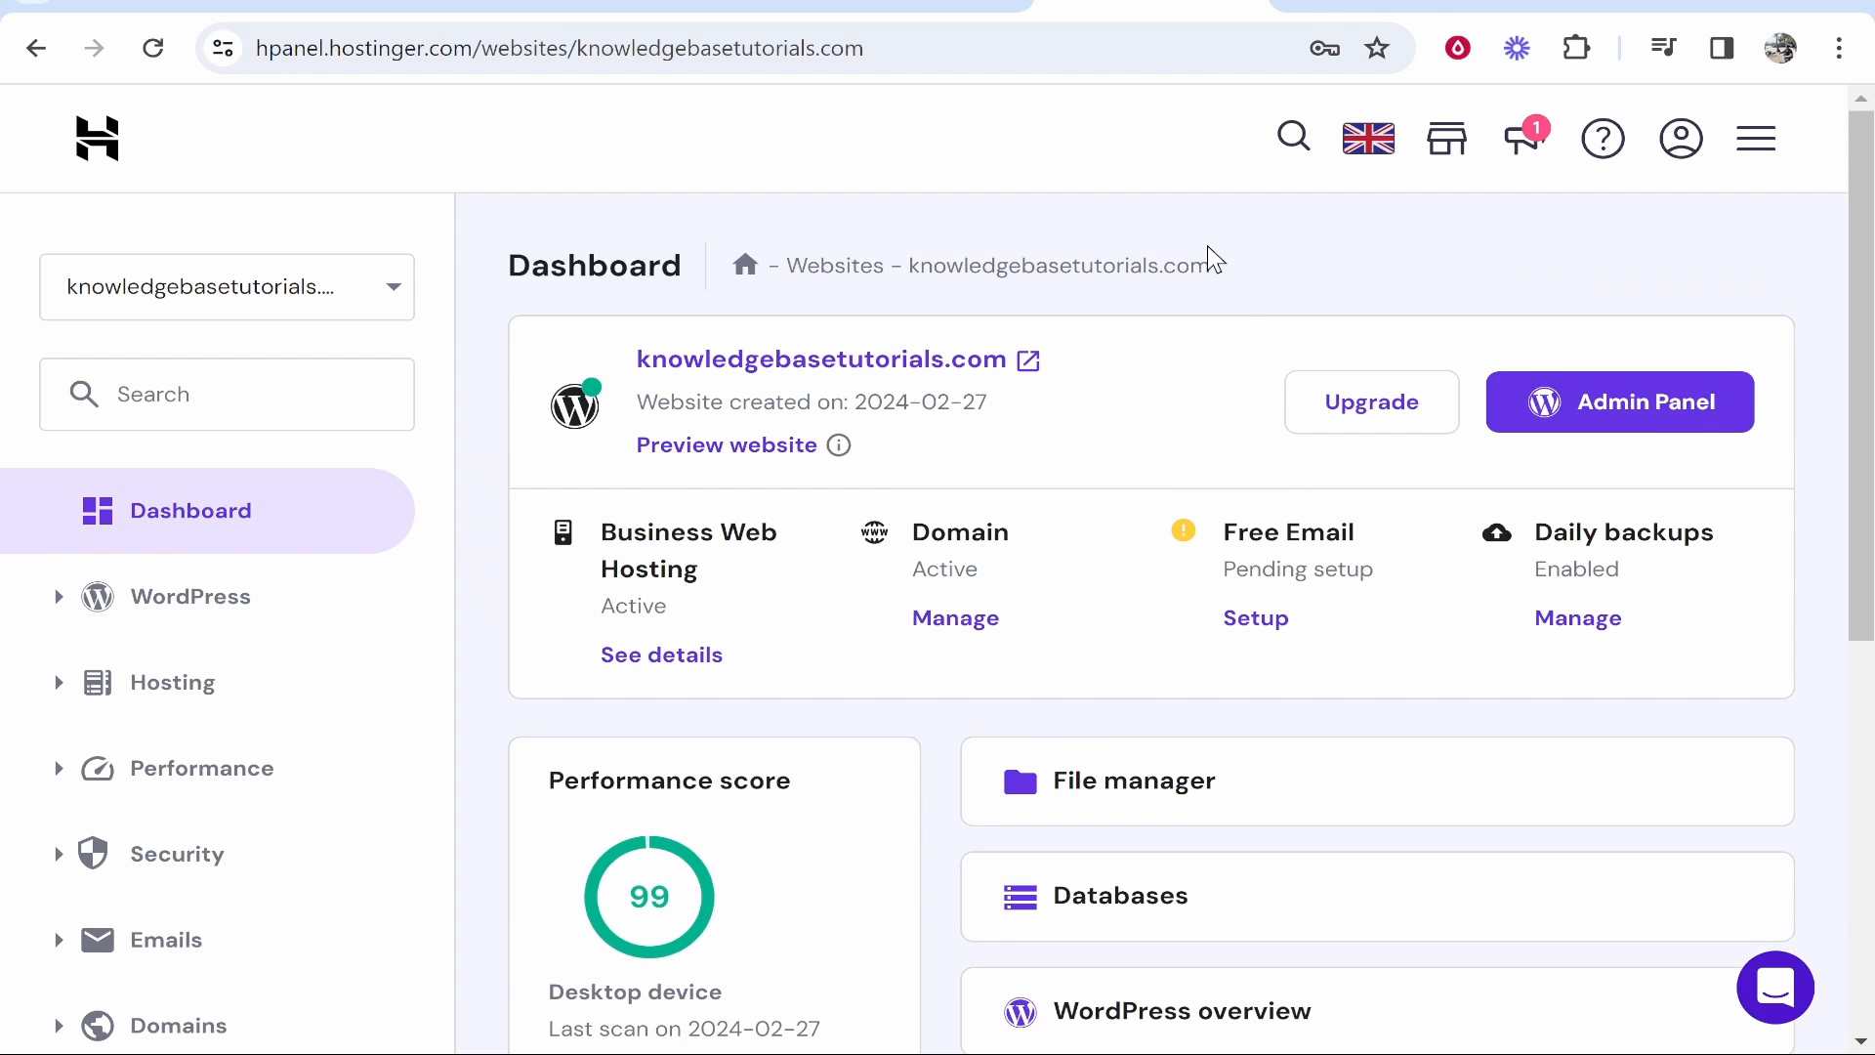
mouse_move(883, 418)
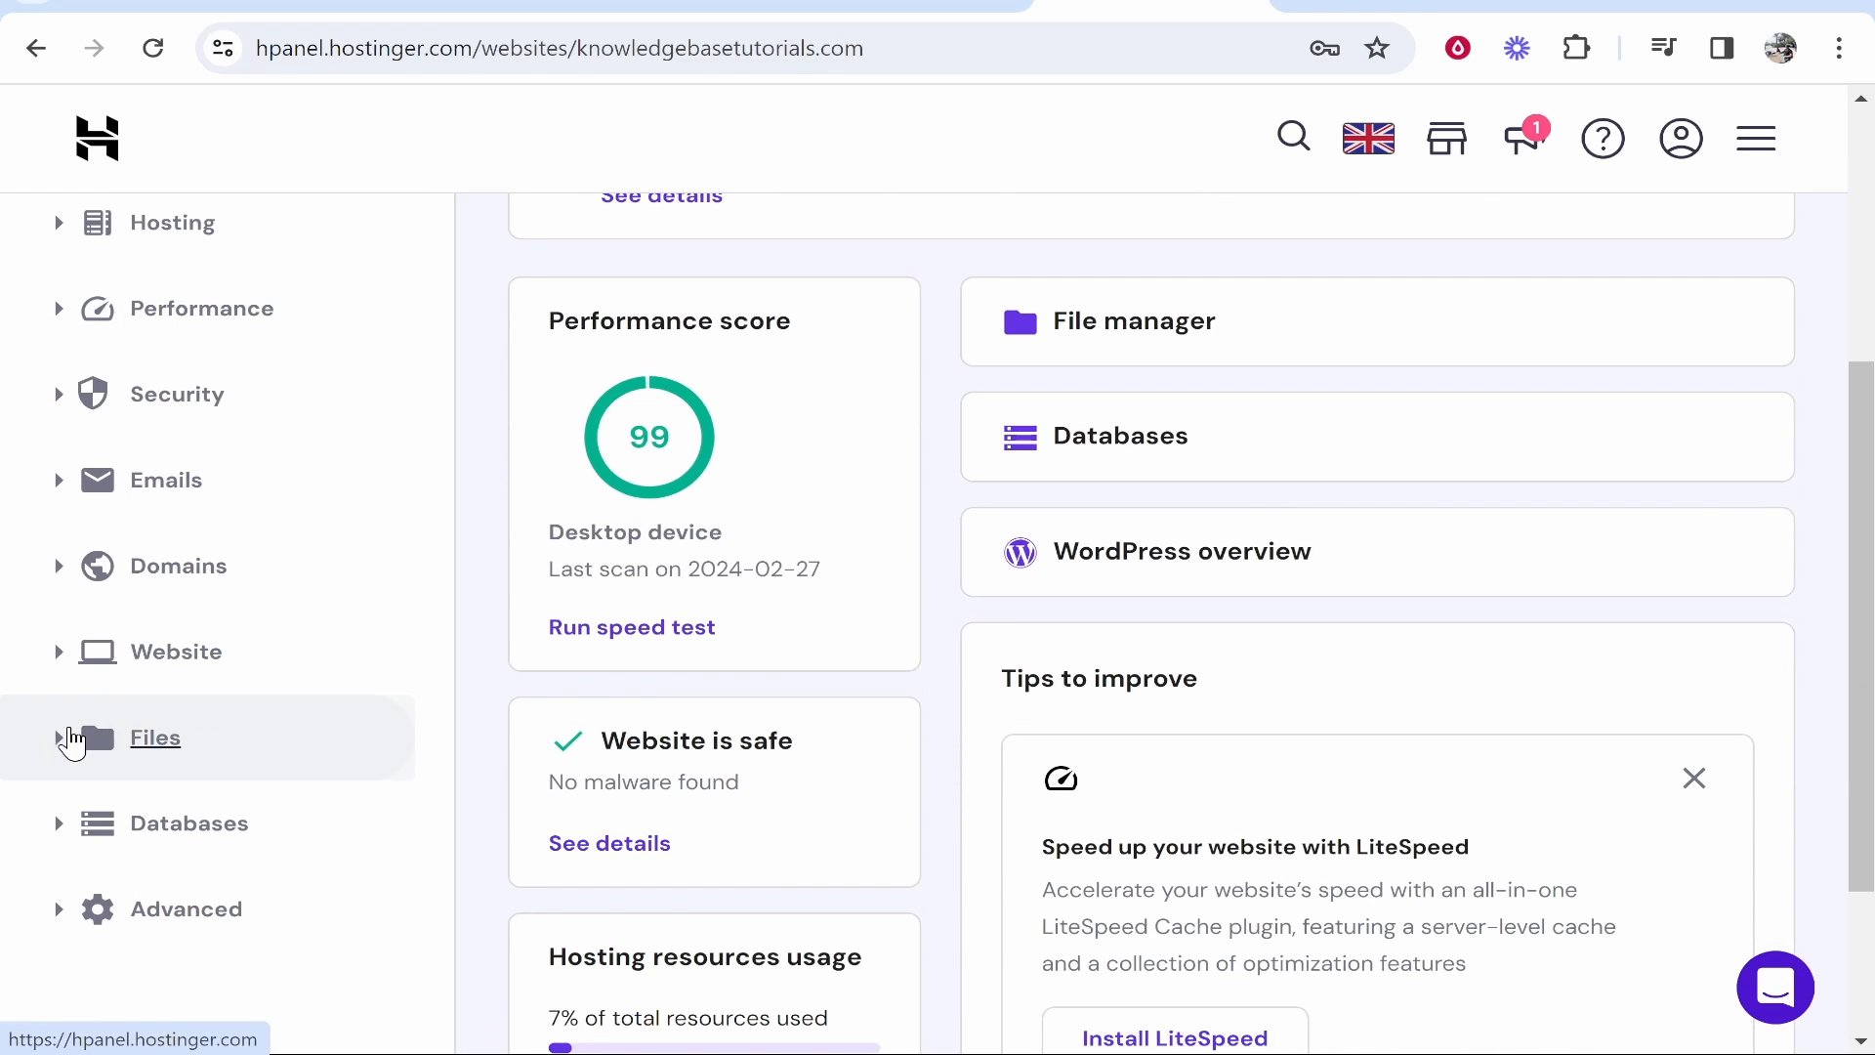
Step: Go to Backups under the Files section of the website sidebar
left_click(157, 738)
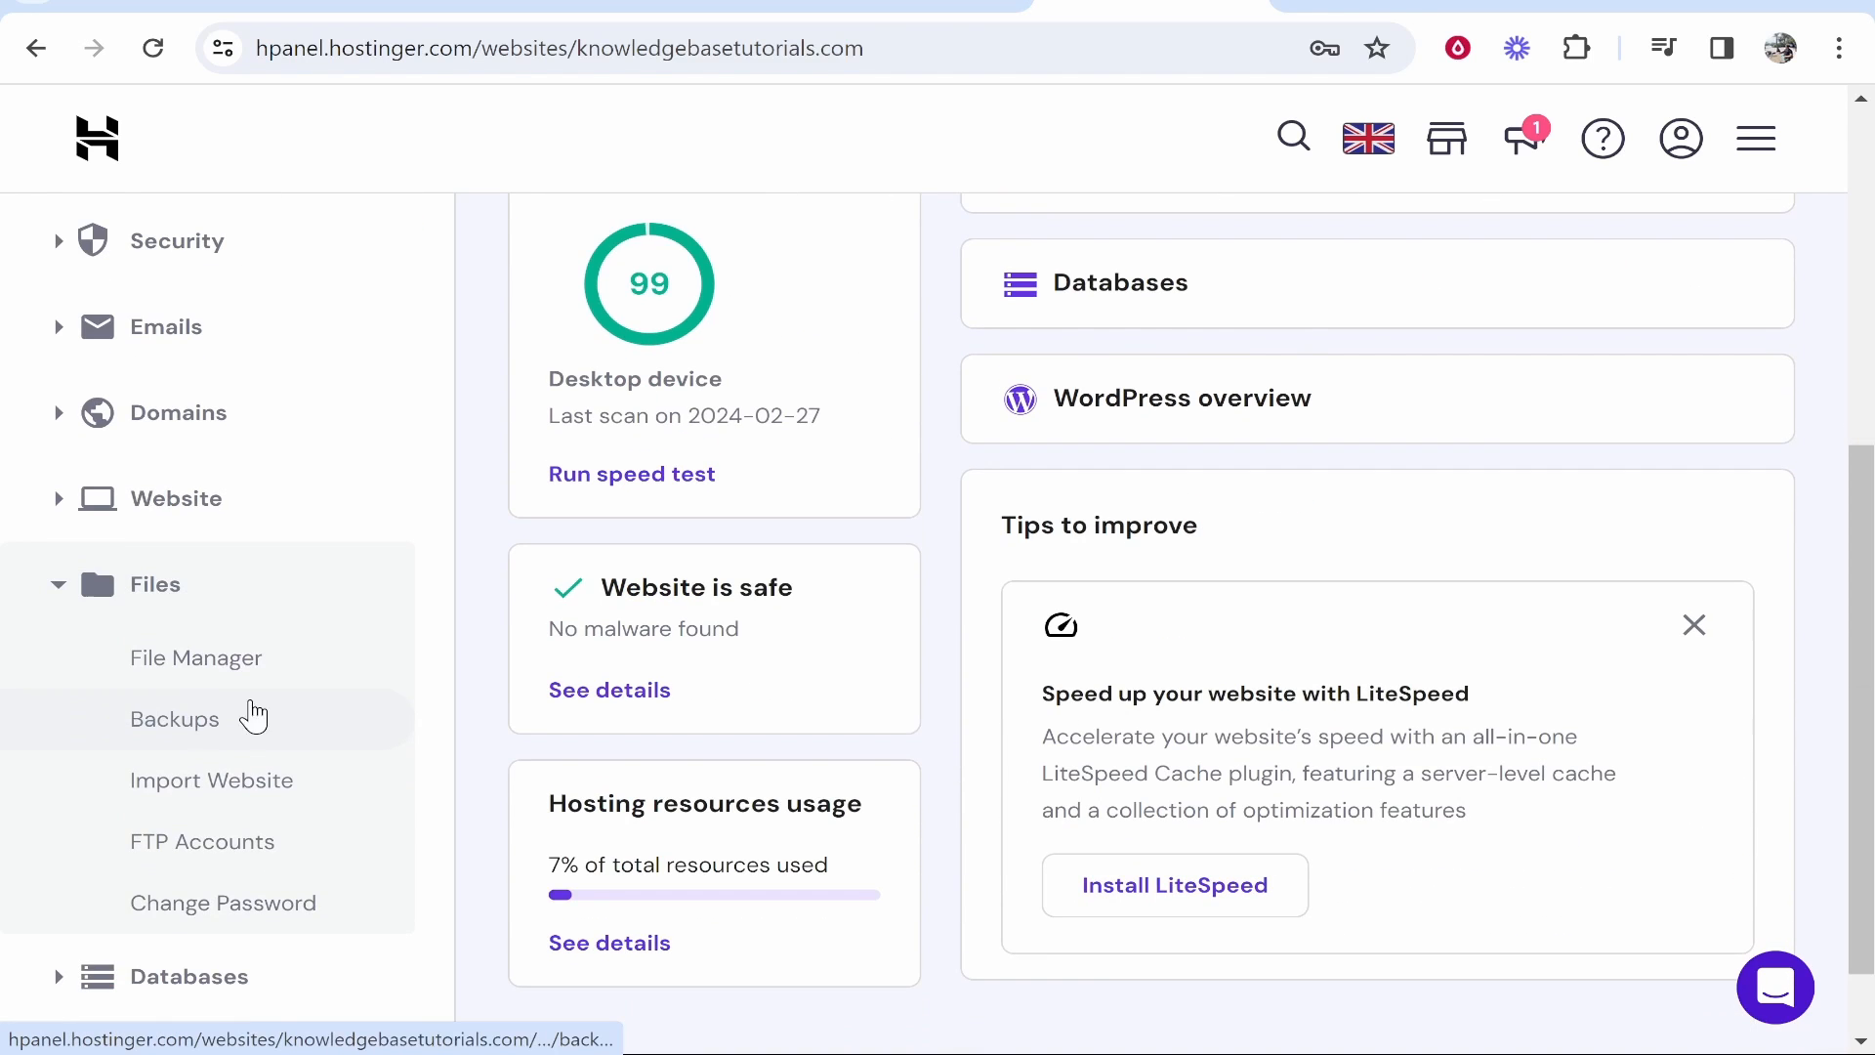
left_click(176, 719)
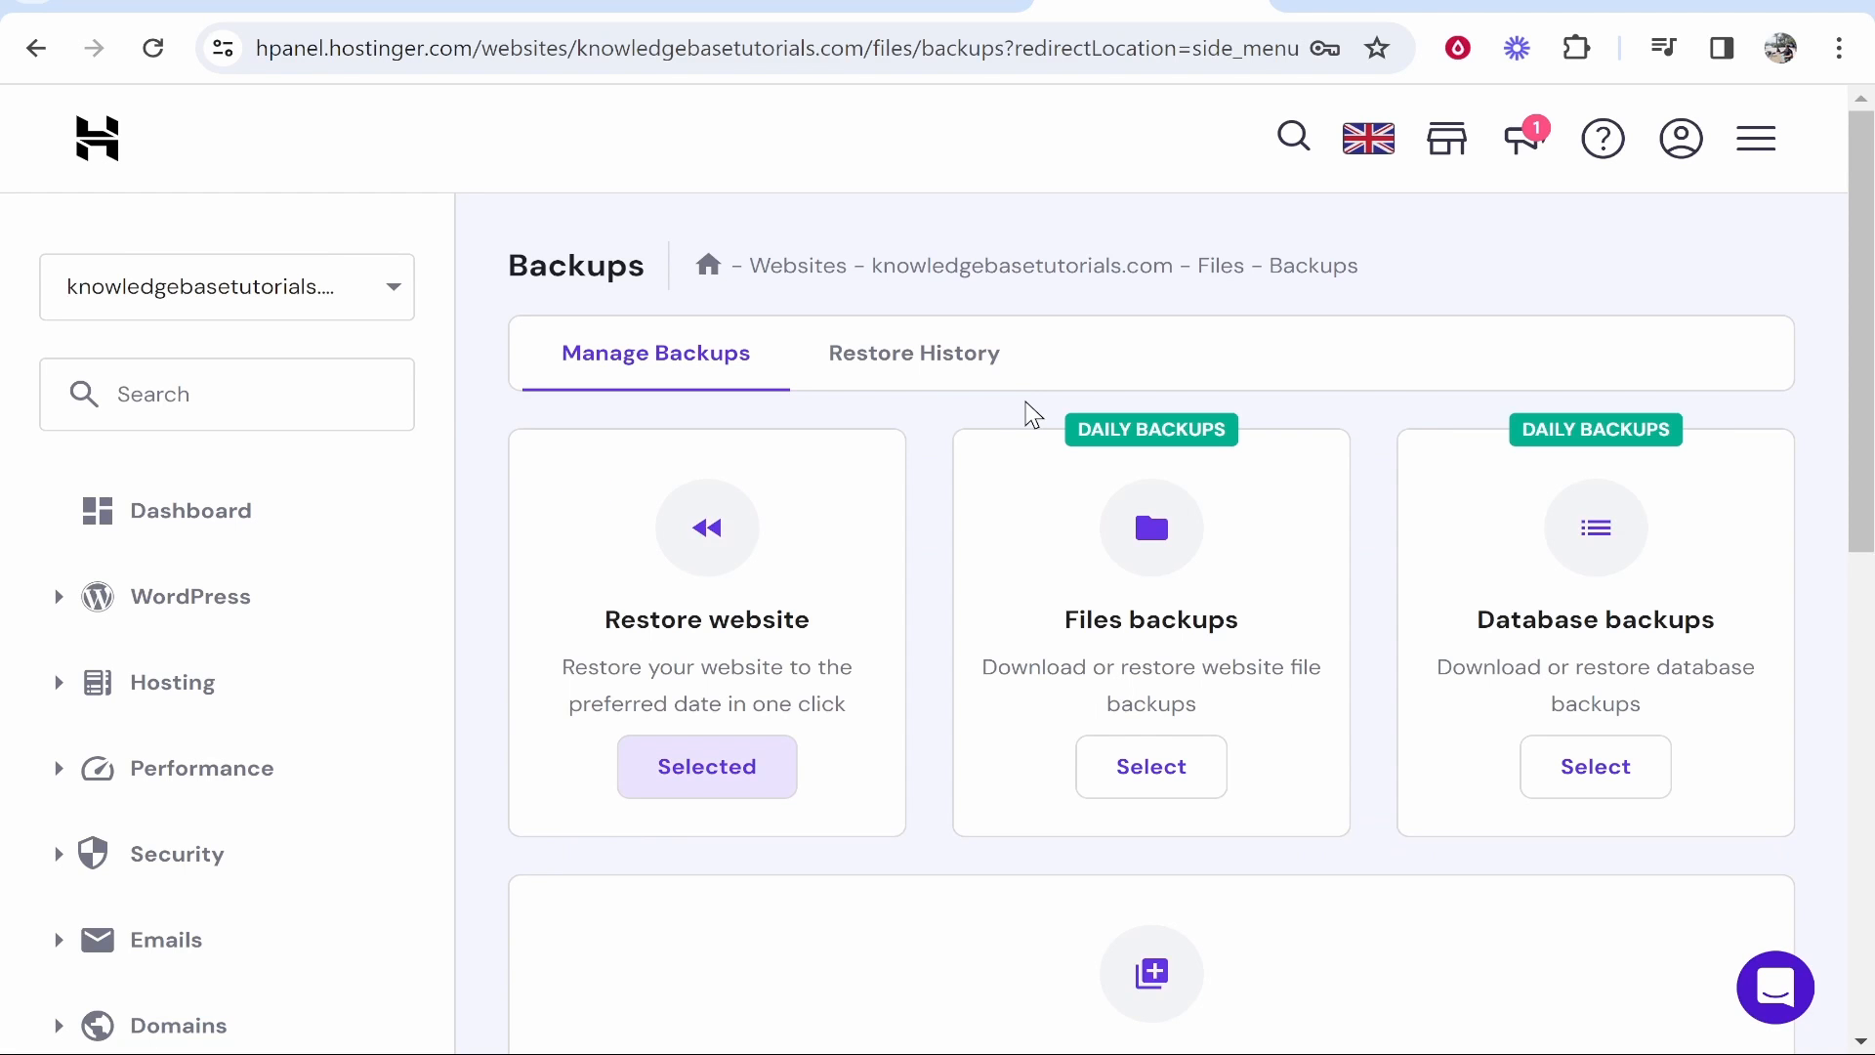
mouse_move(727, 656)
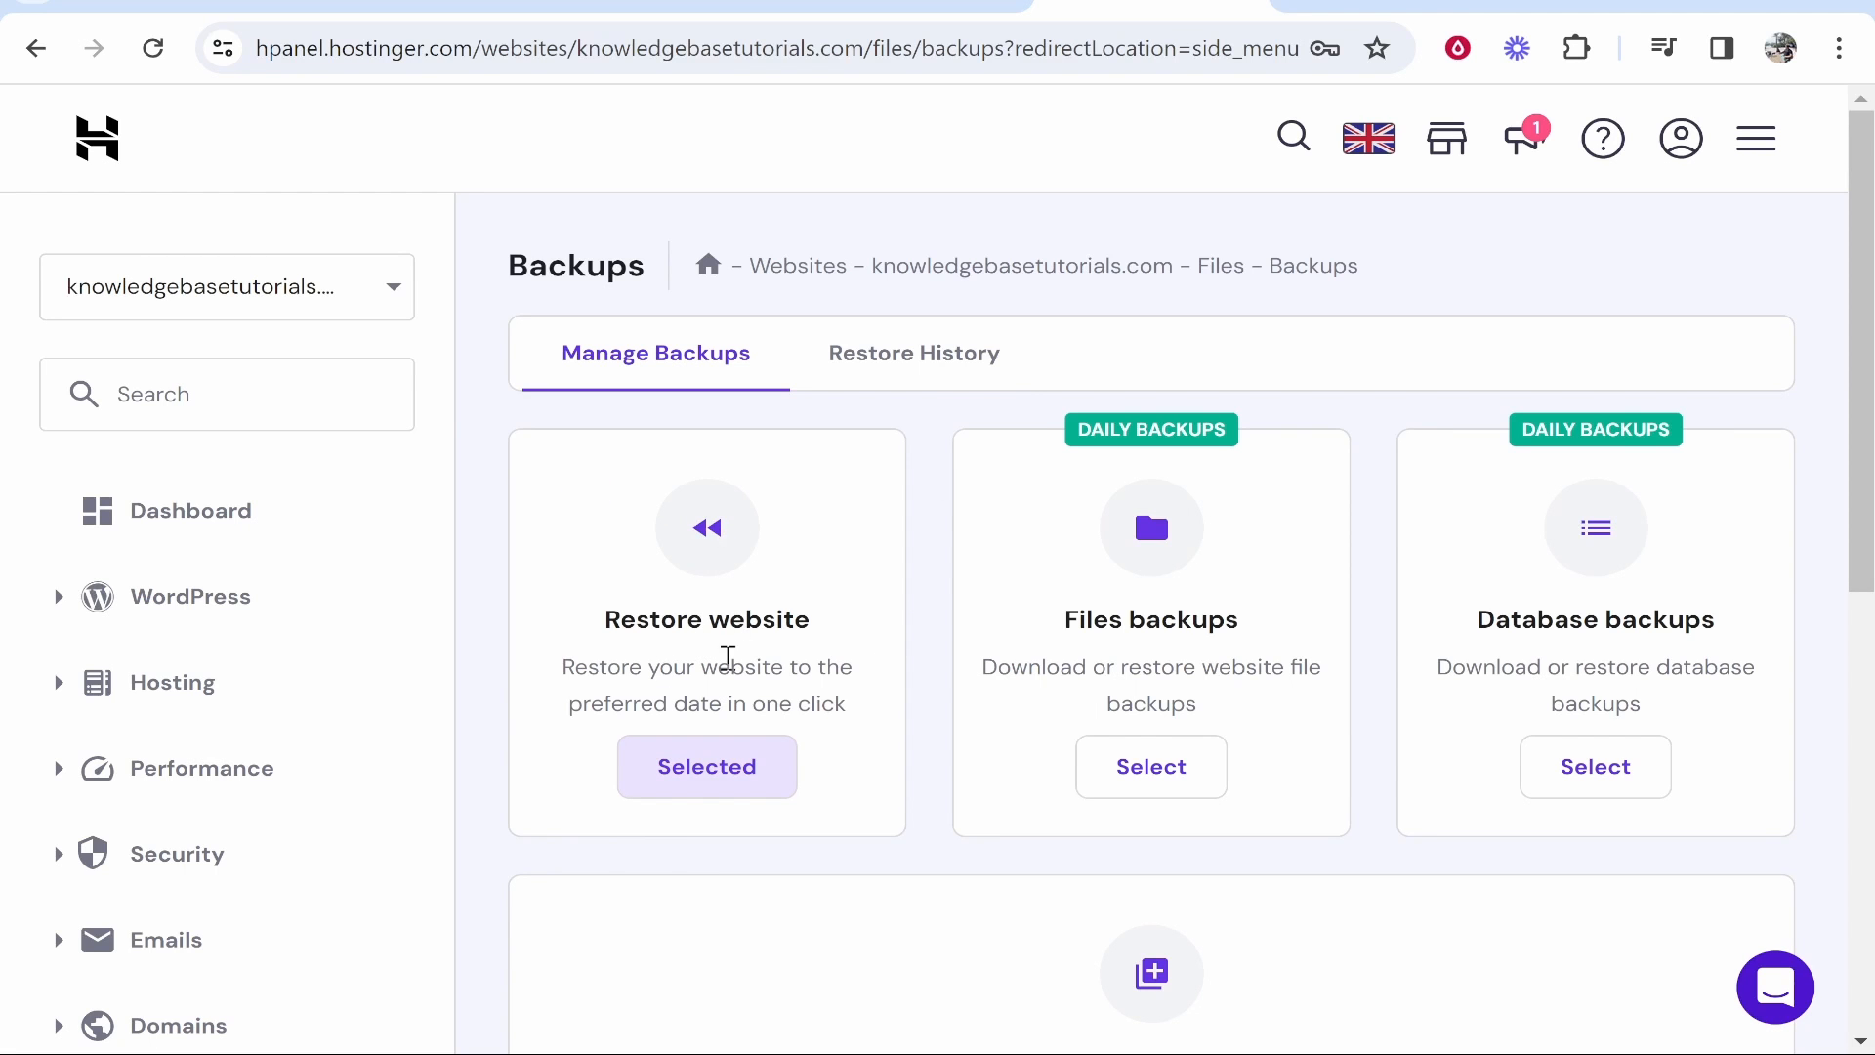
mouse_move(1100, 443)
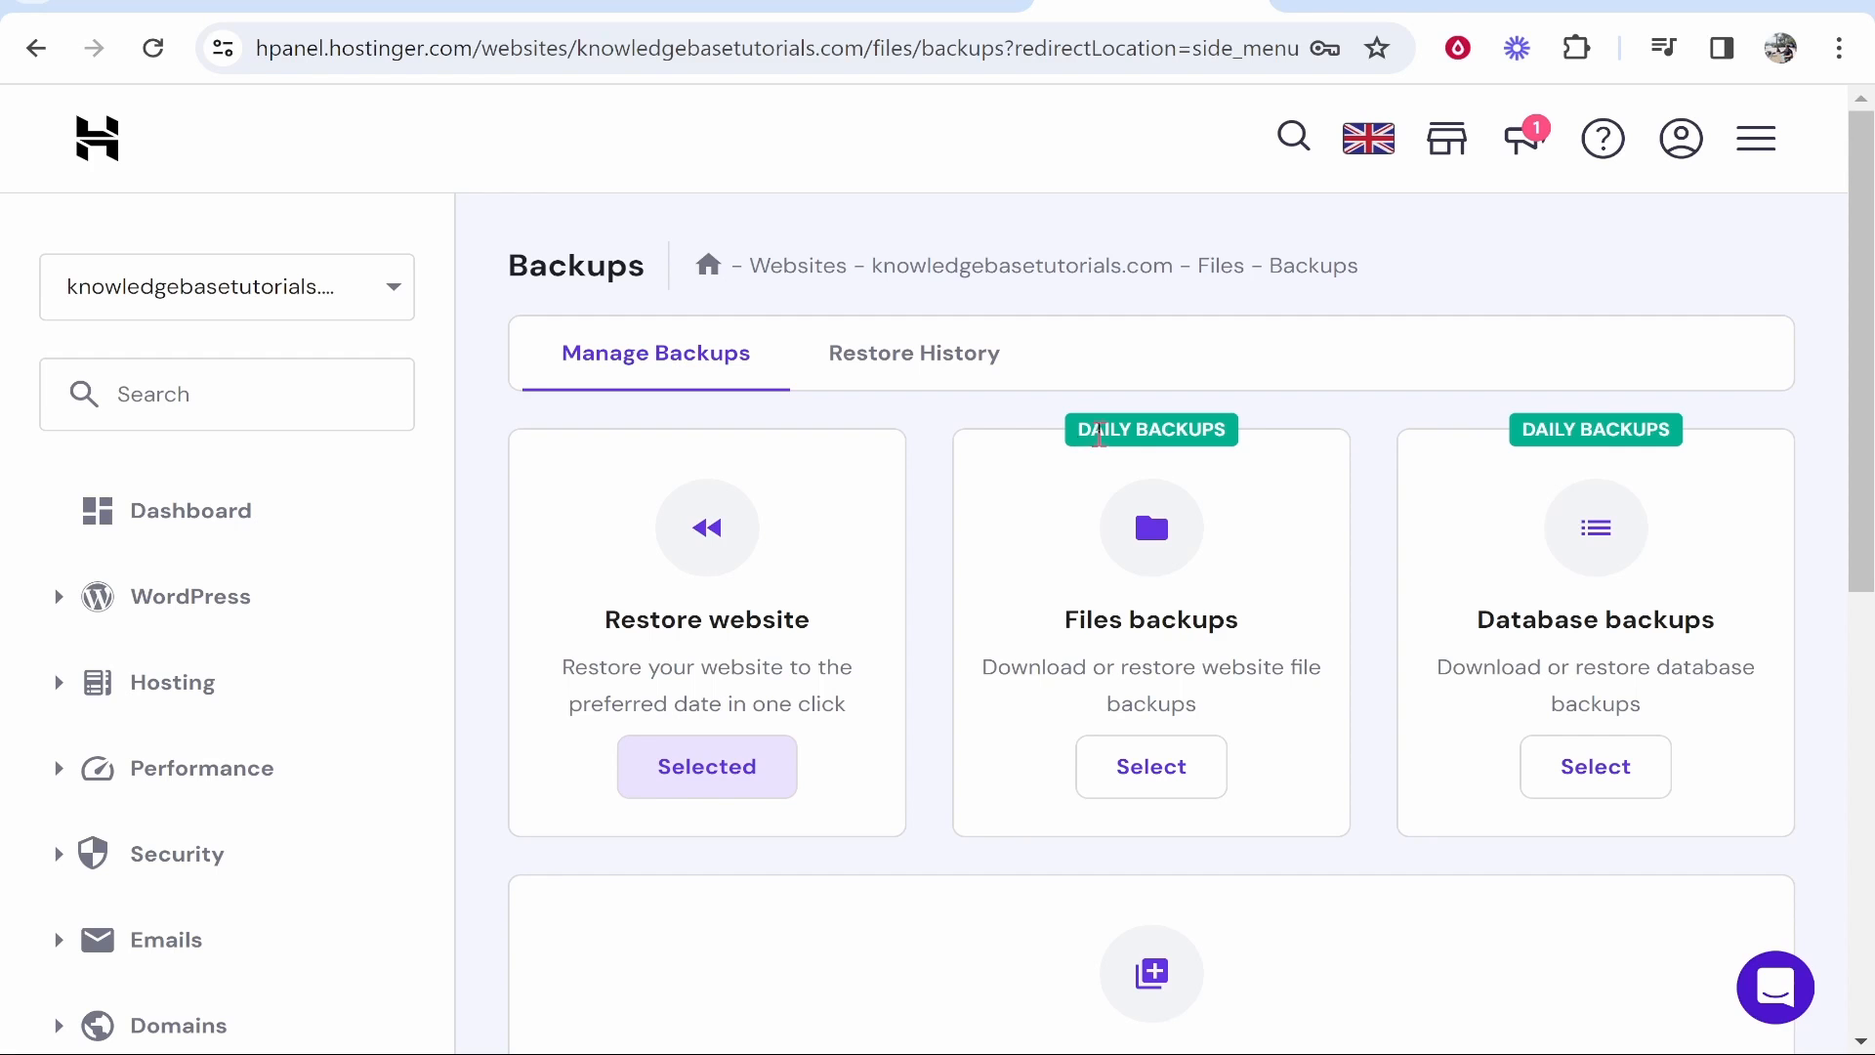
scroll("down", 3)
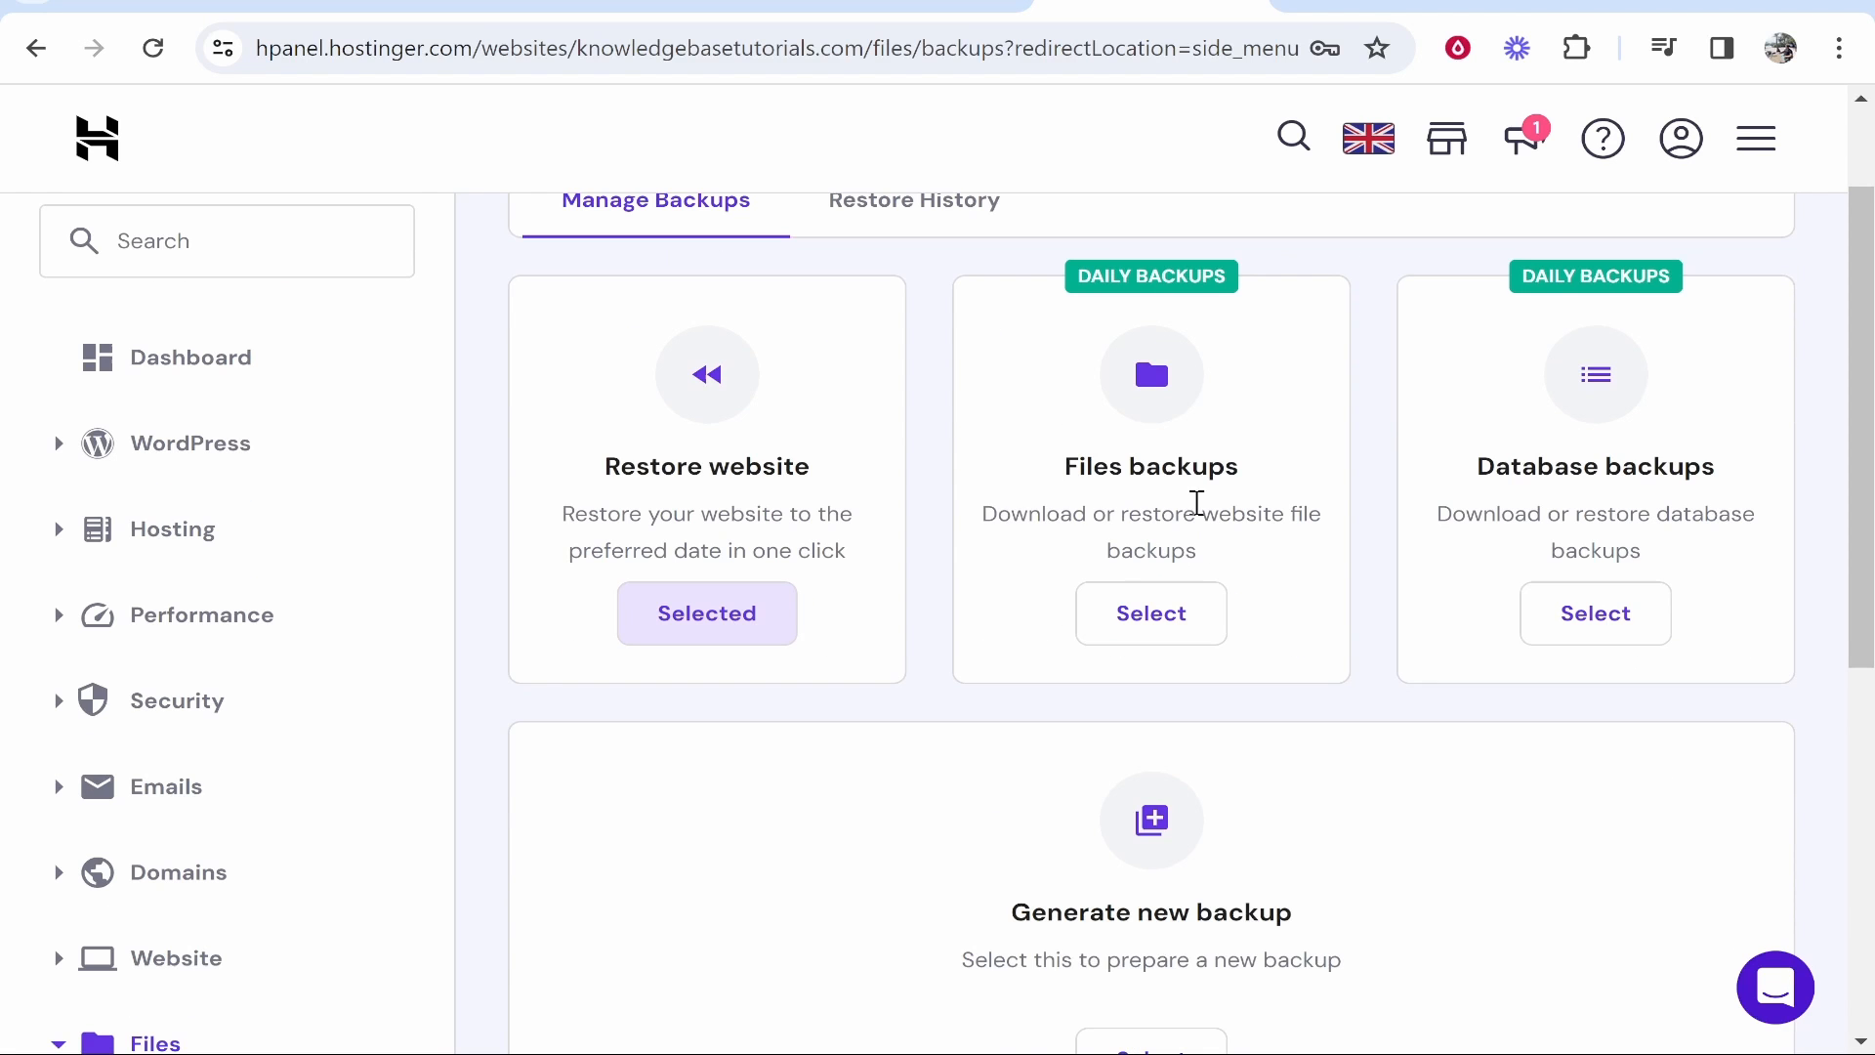
double_click(1034, 513)
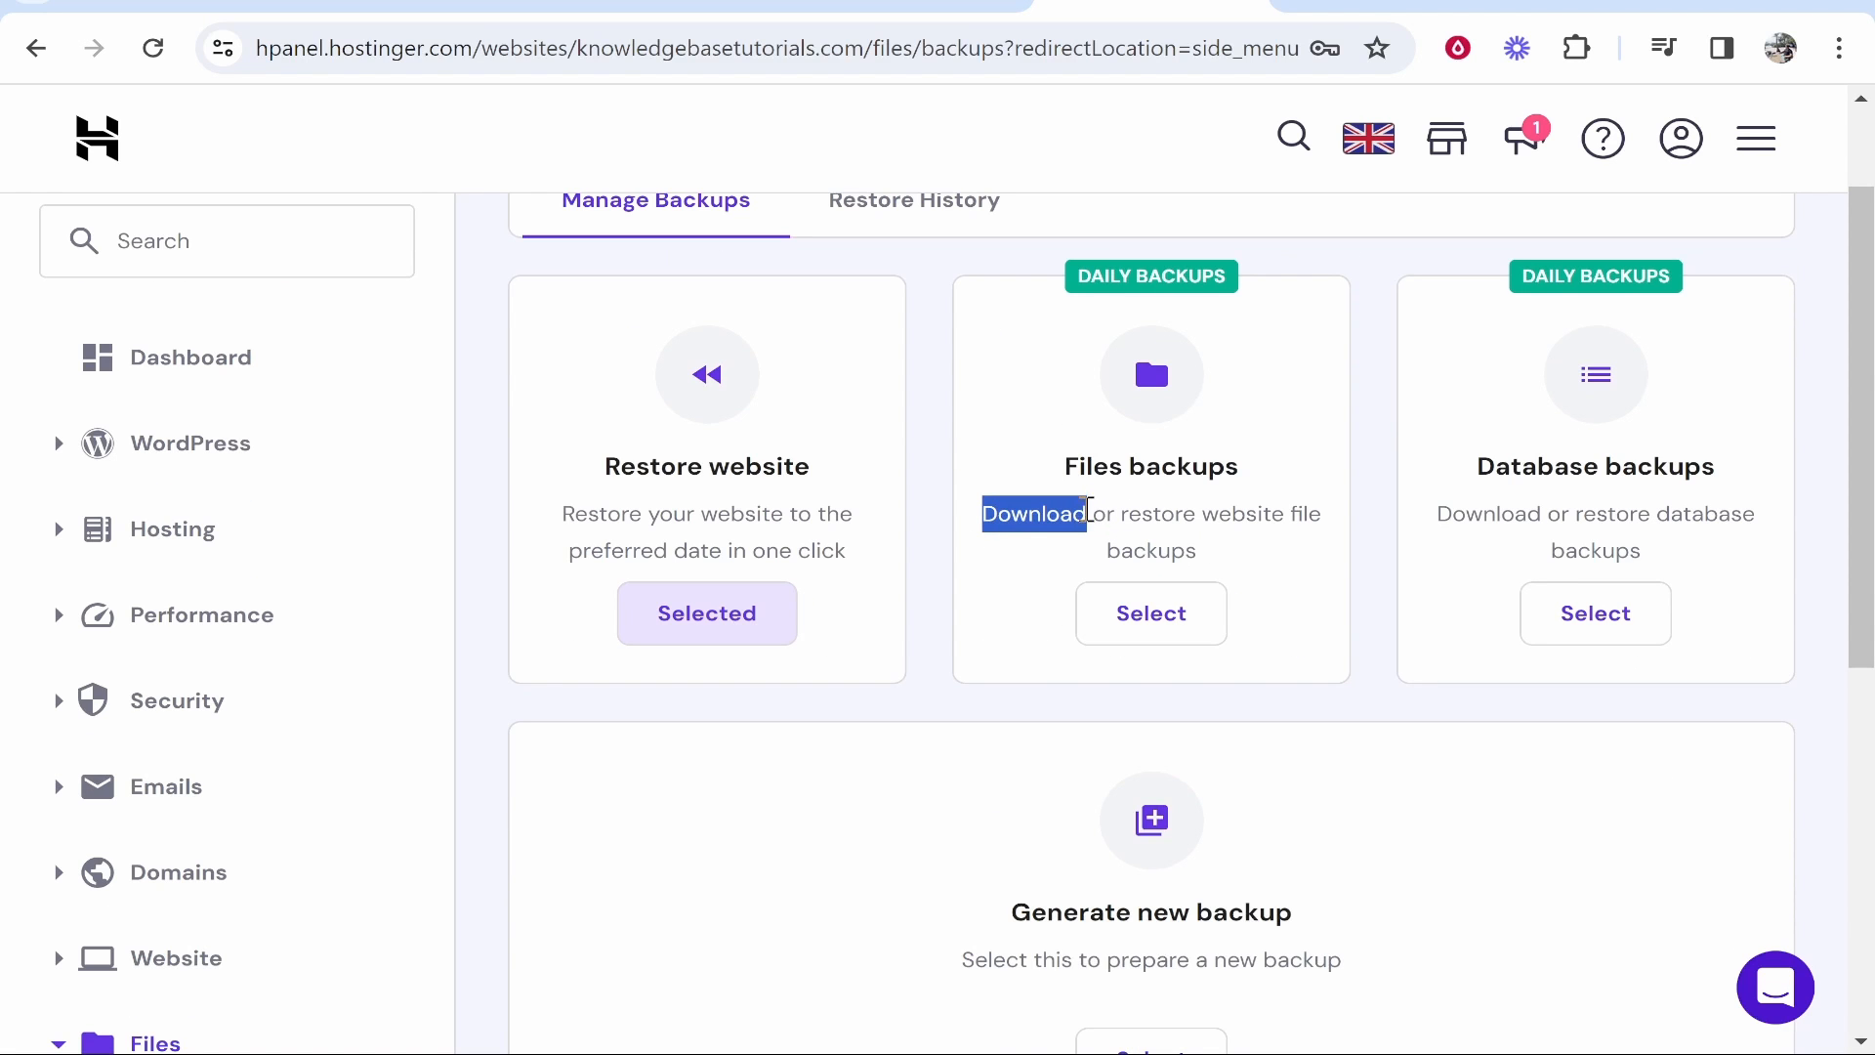
left_click(1153, 614)
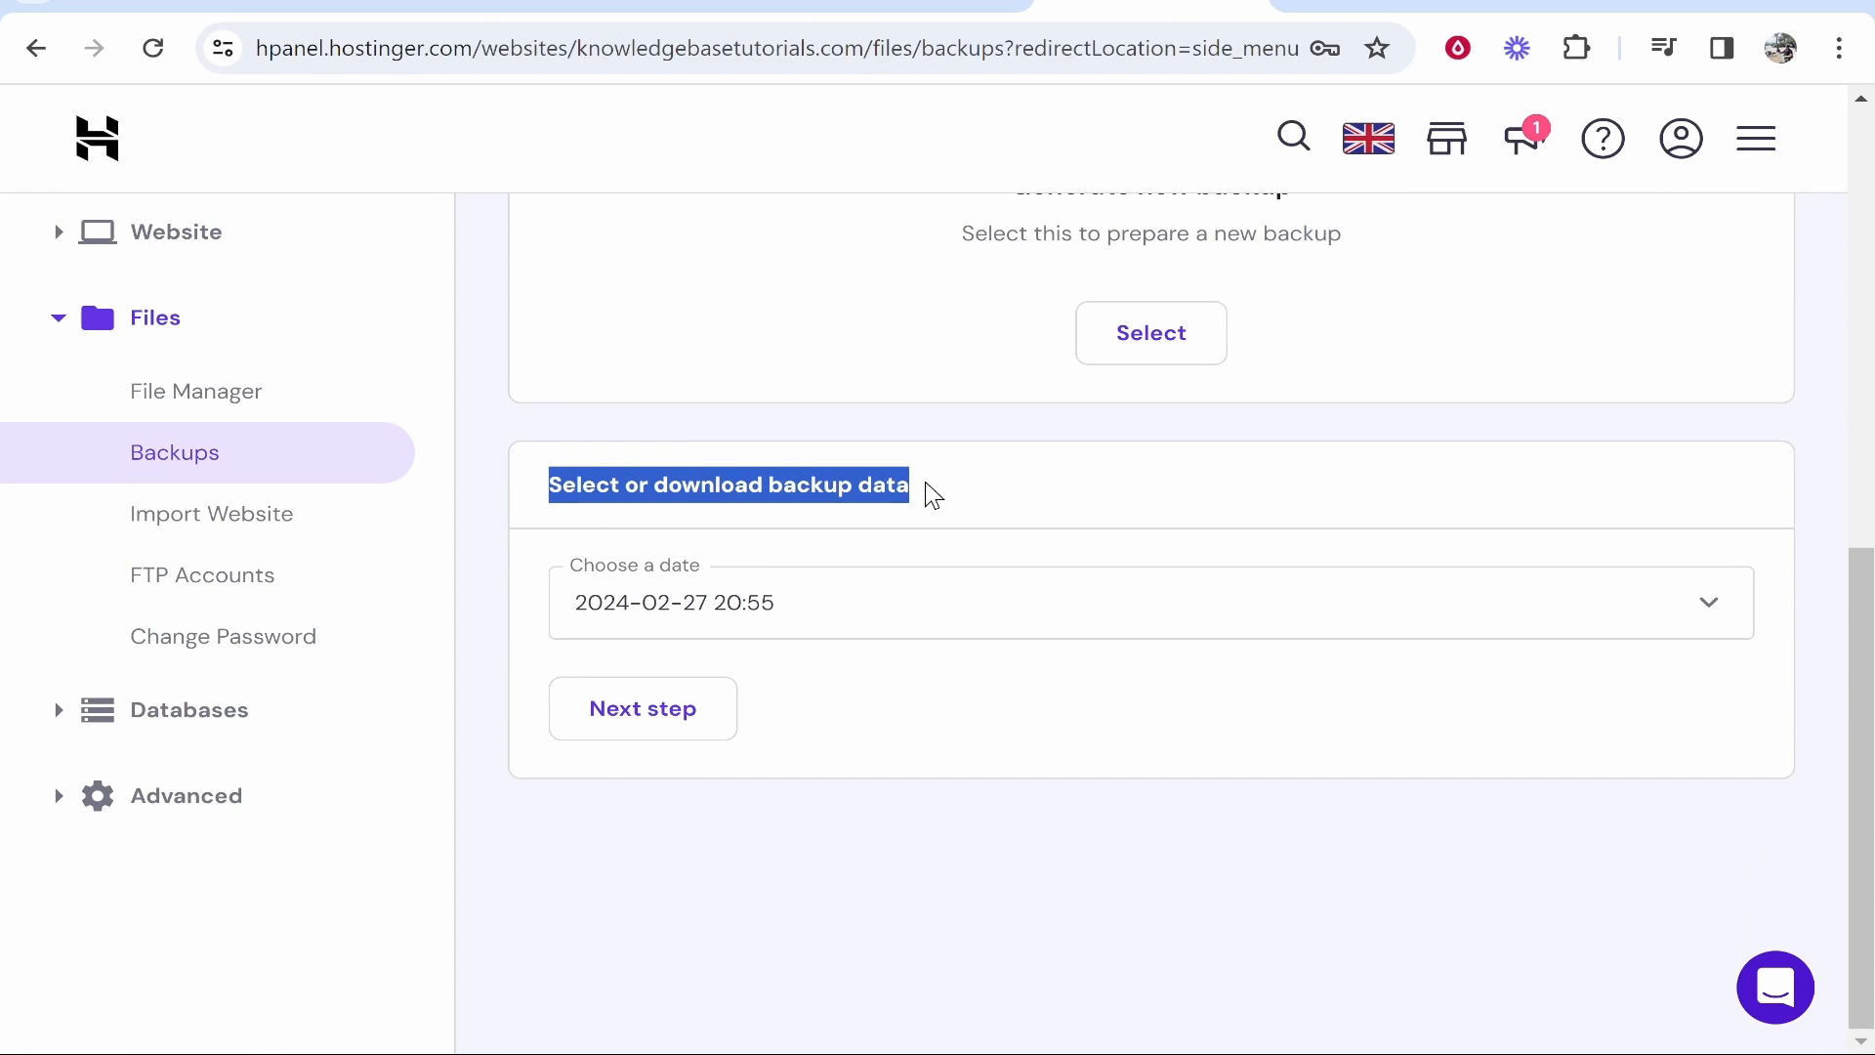
left_click(1149, 602)
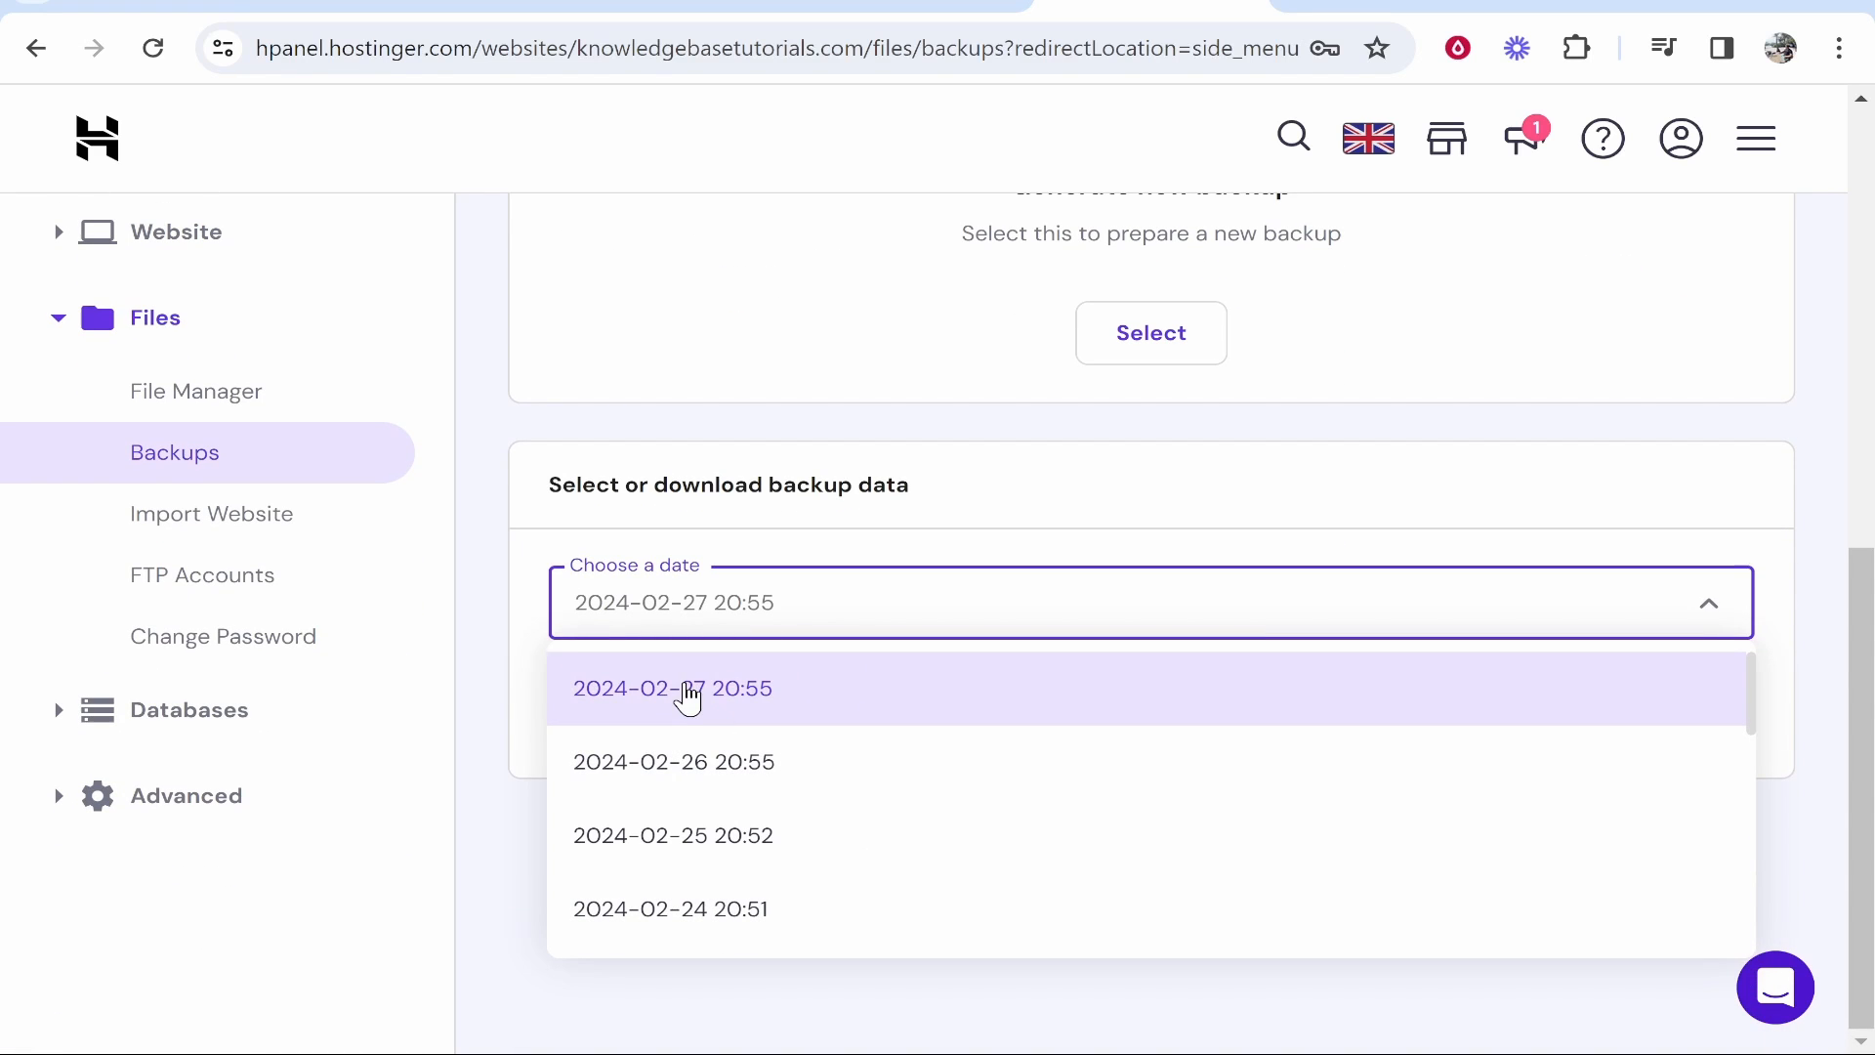
left_click(672, 687)
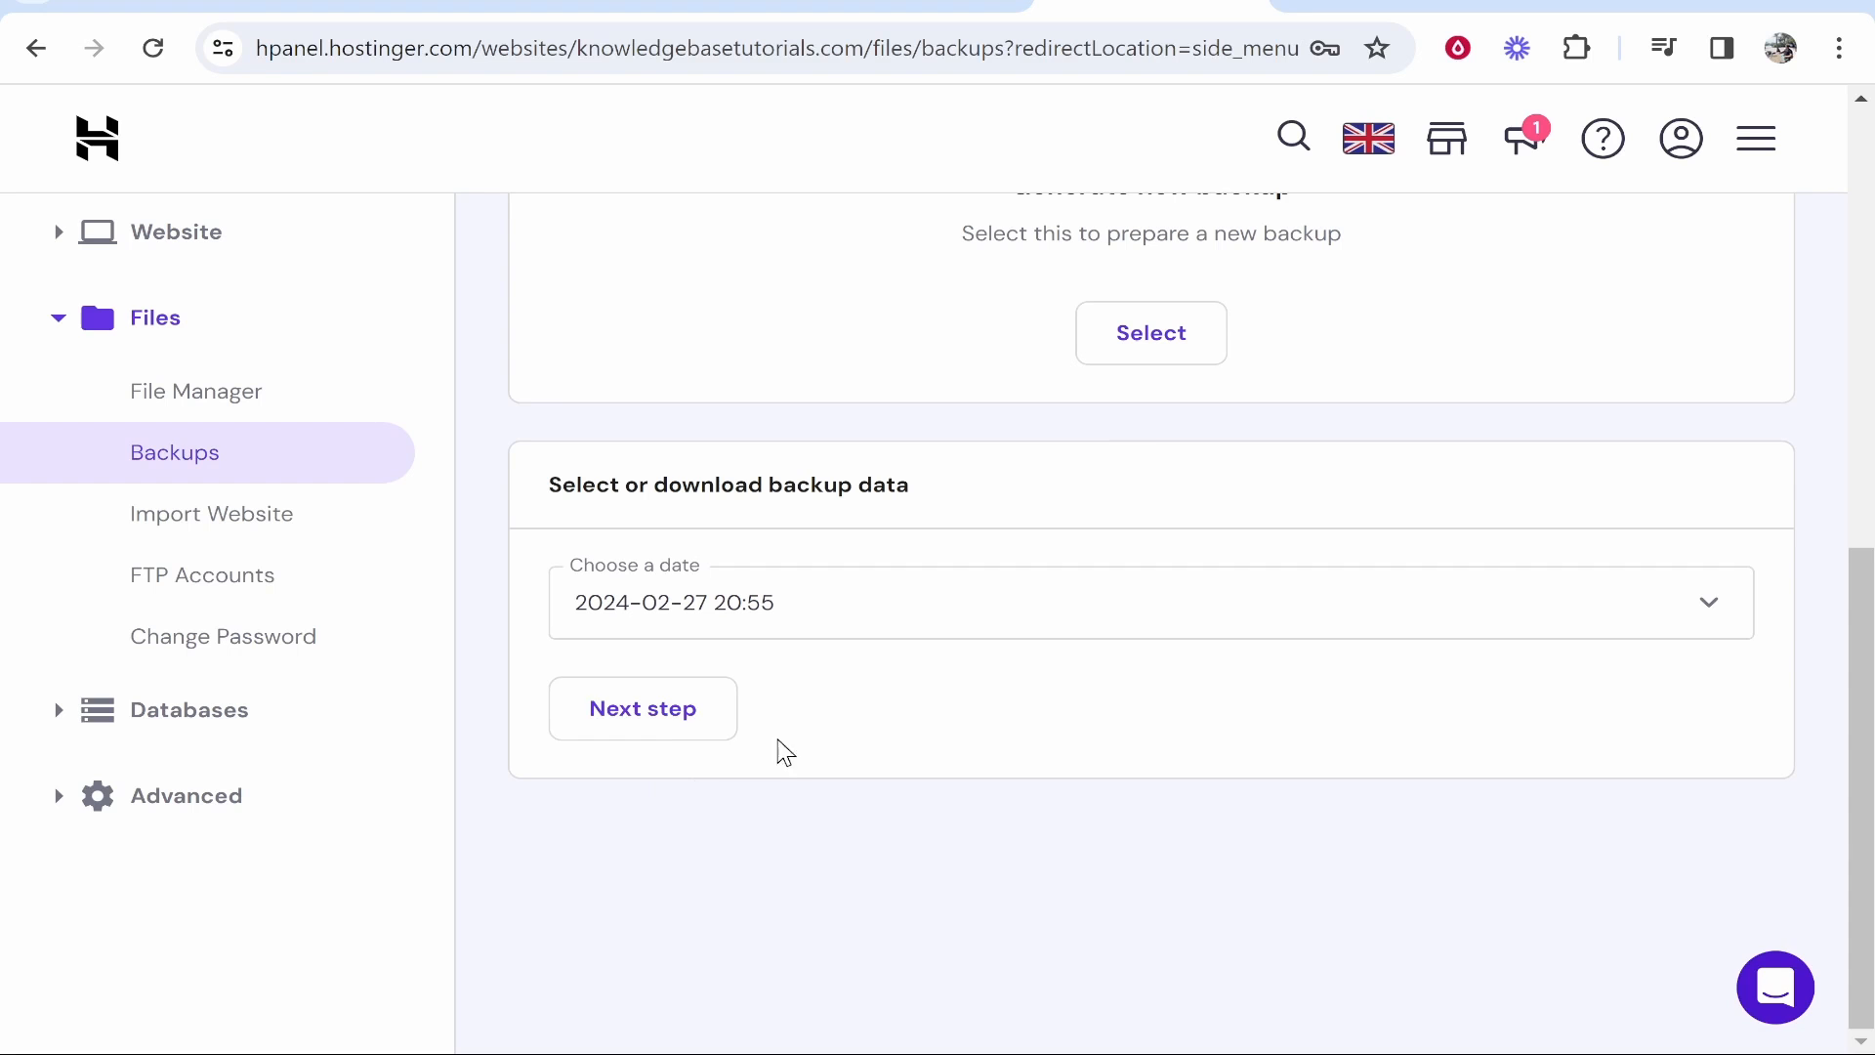
left_click(643, 709)
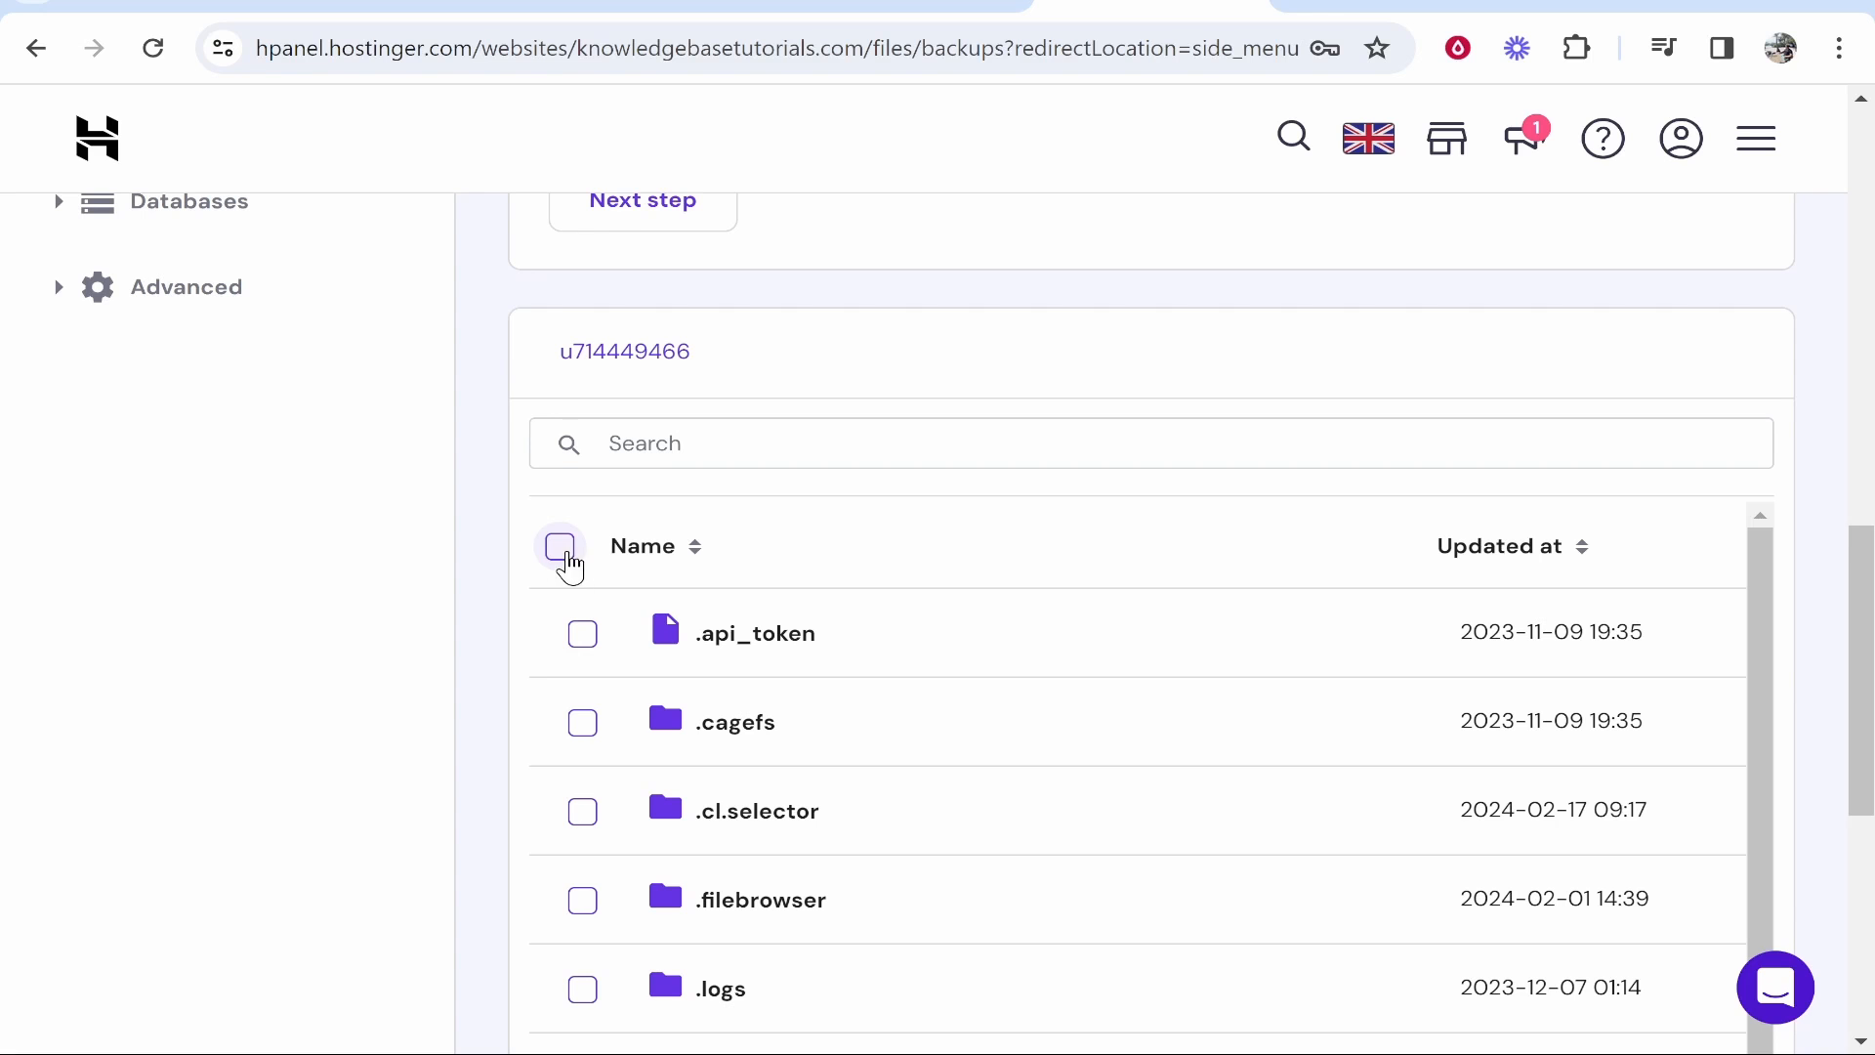
Step: Select all files and folders in the backup and request a download of them
left_click(559, 547)
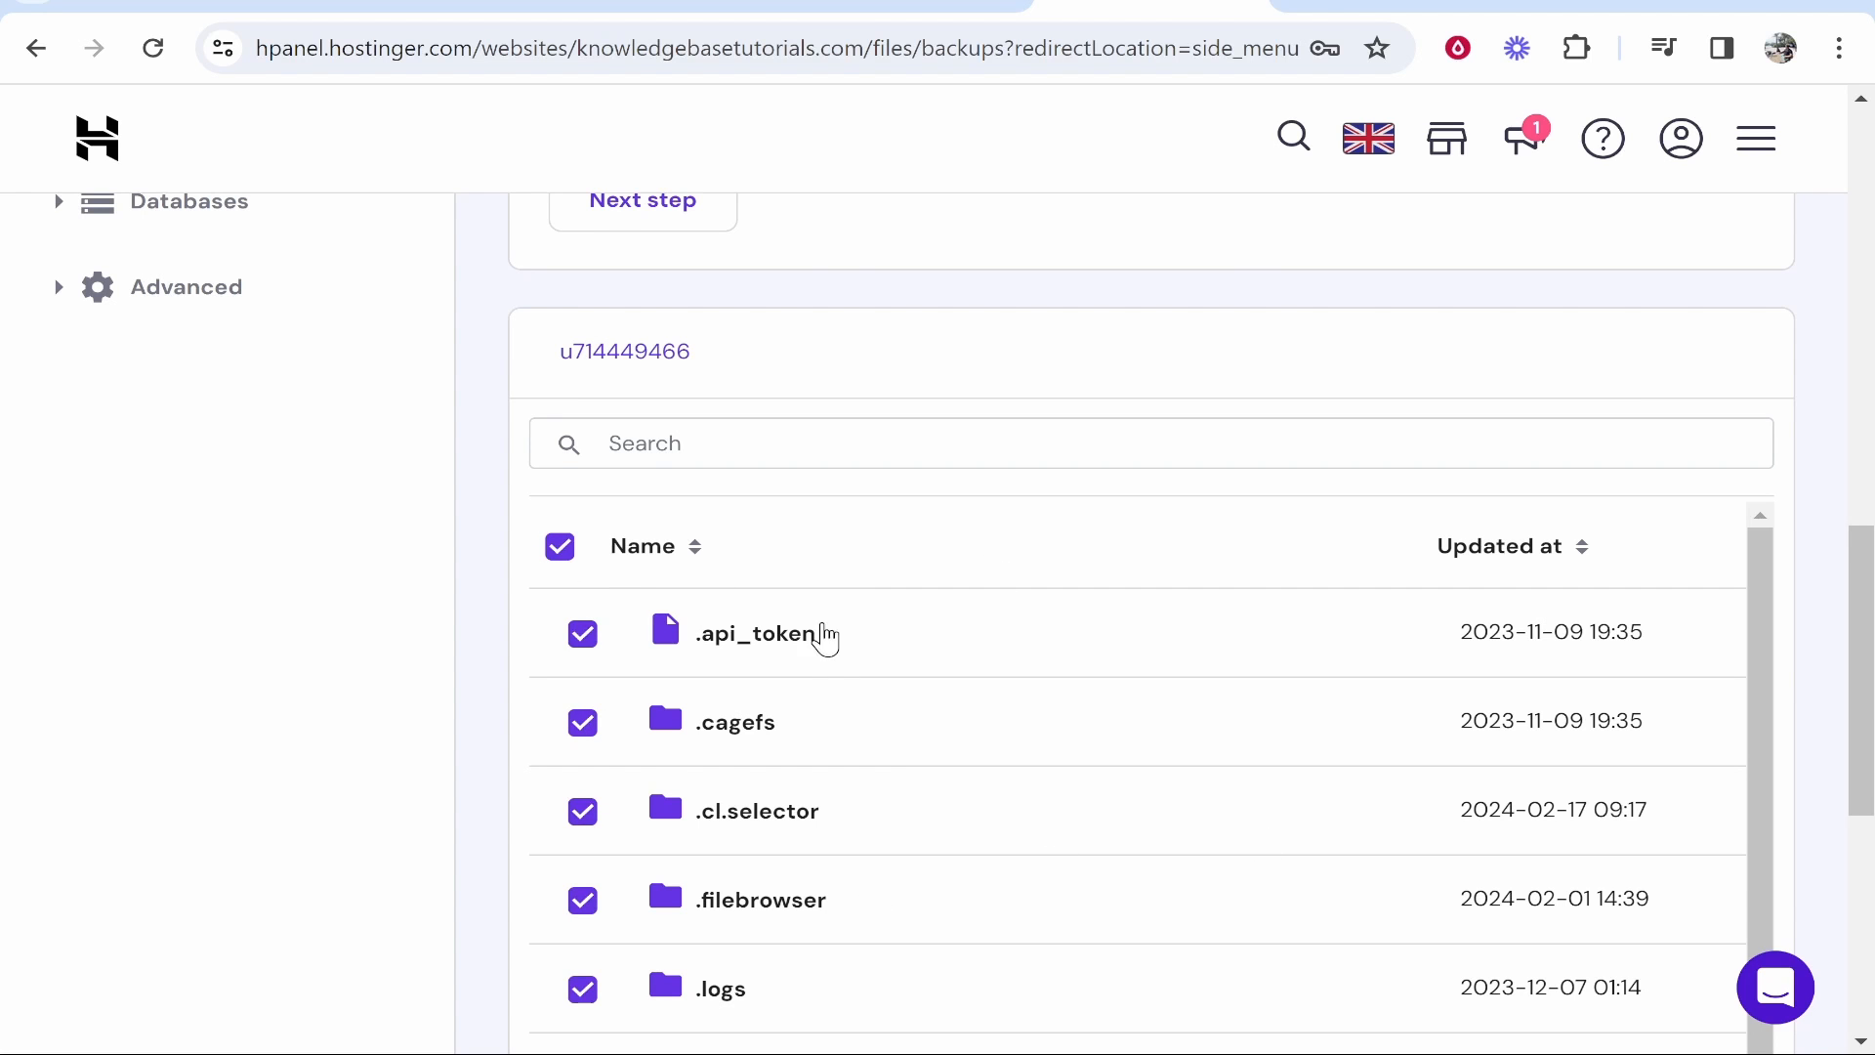
mouse_move(1815, 451)
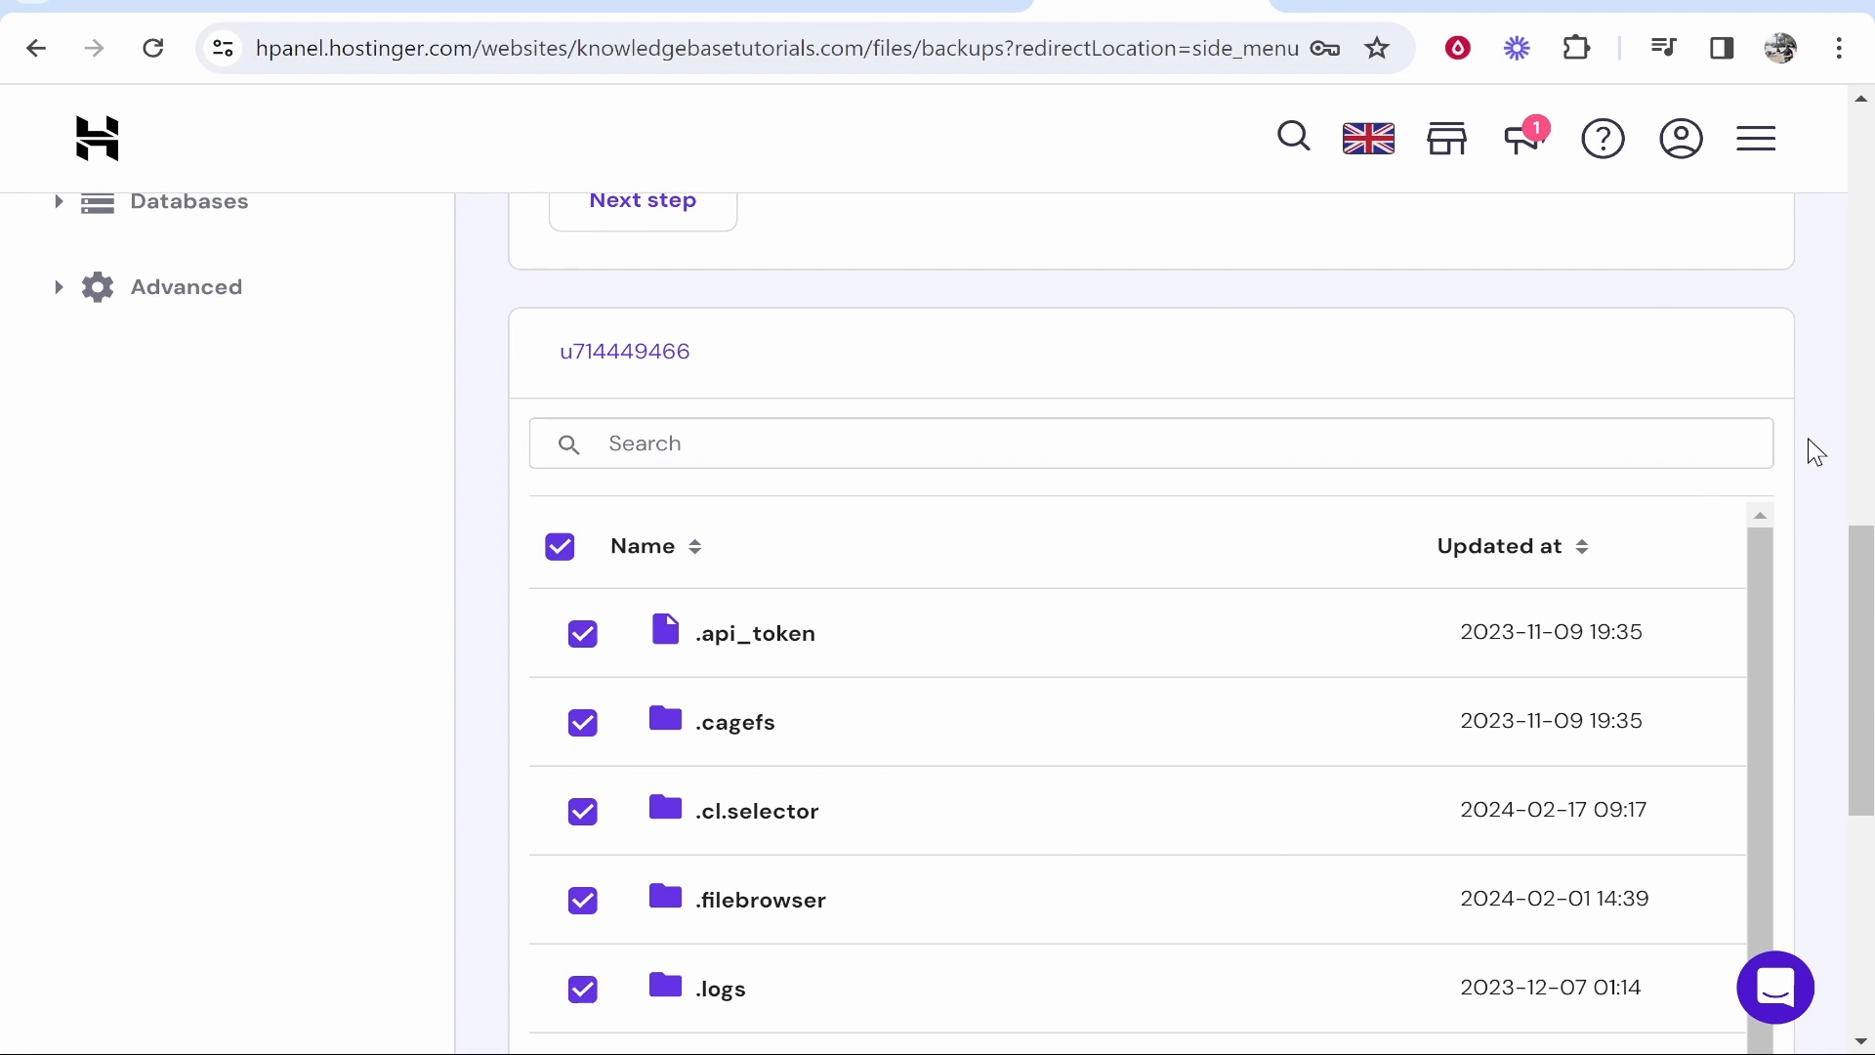
scroll("down", 3)
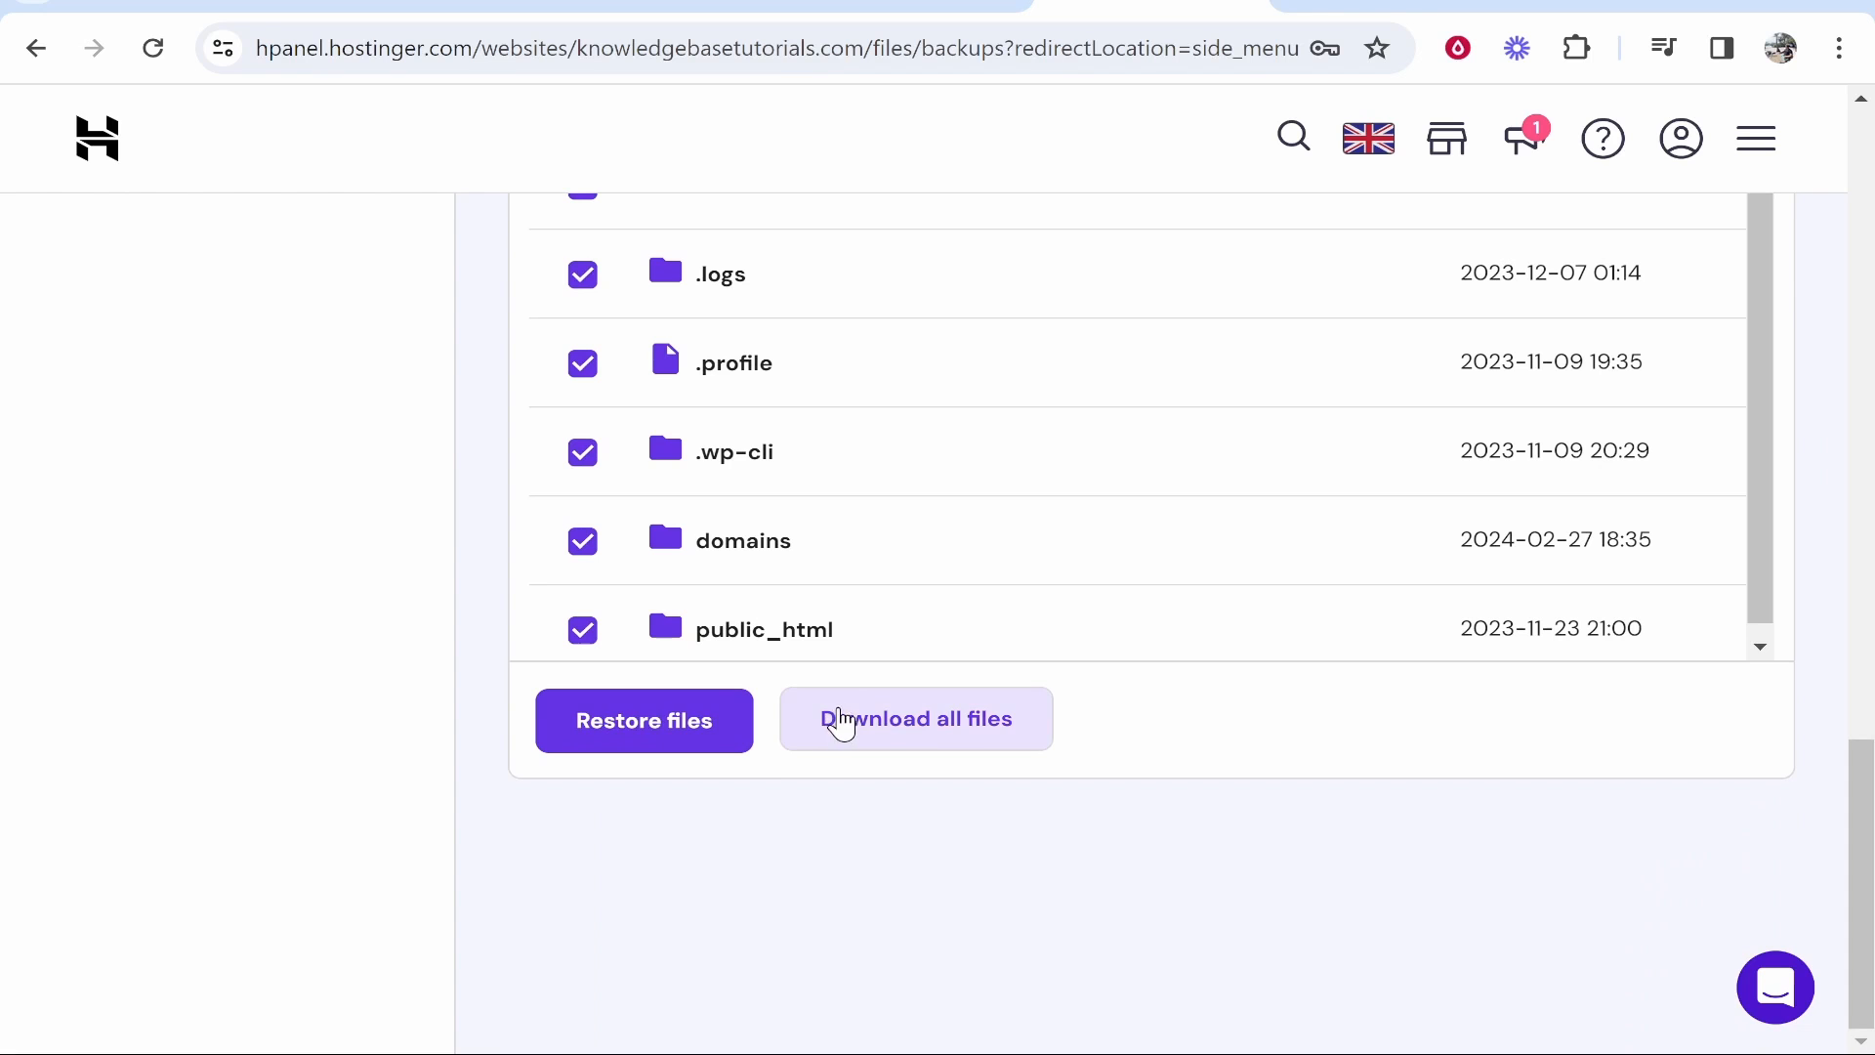
left_click(916, 719)
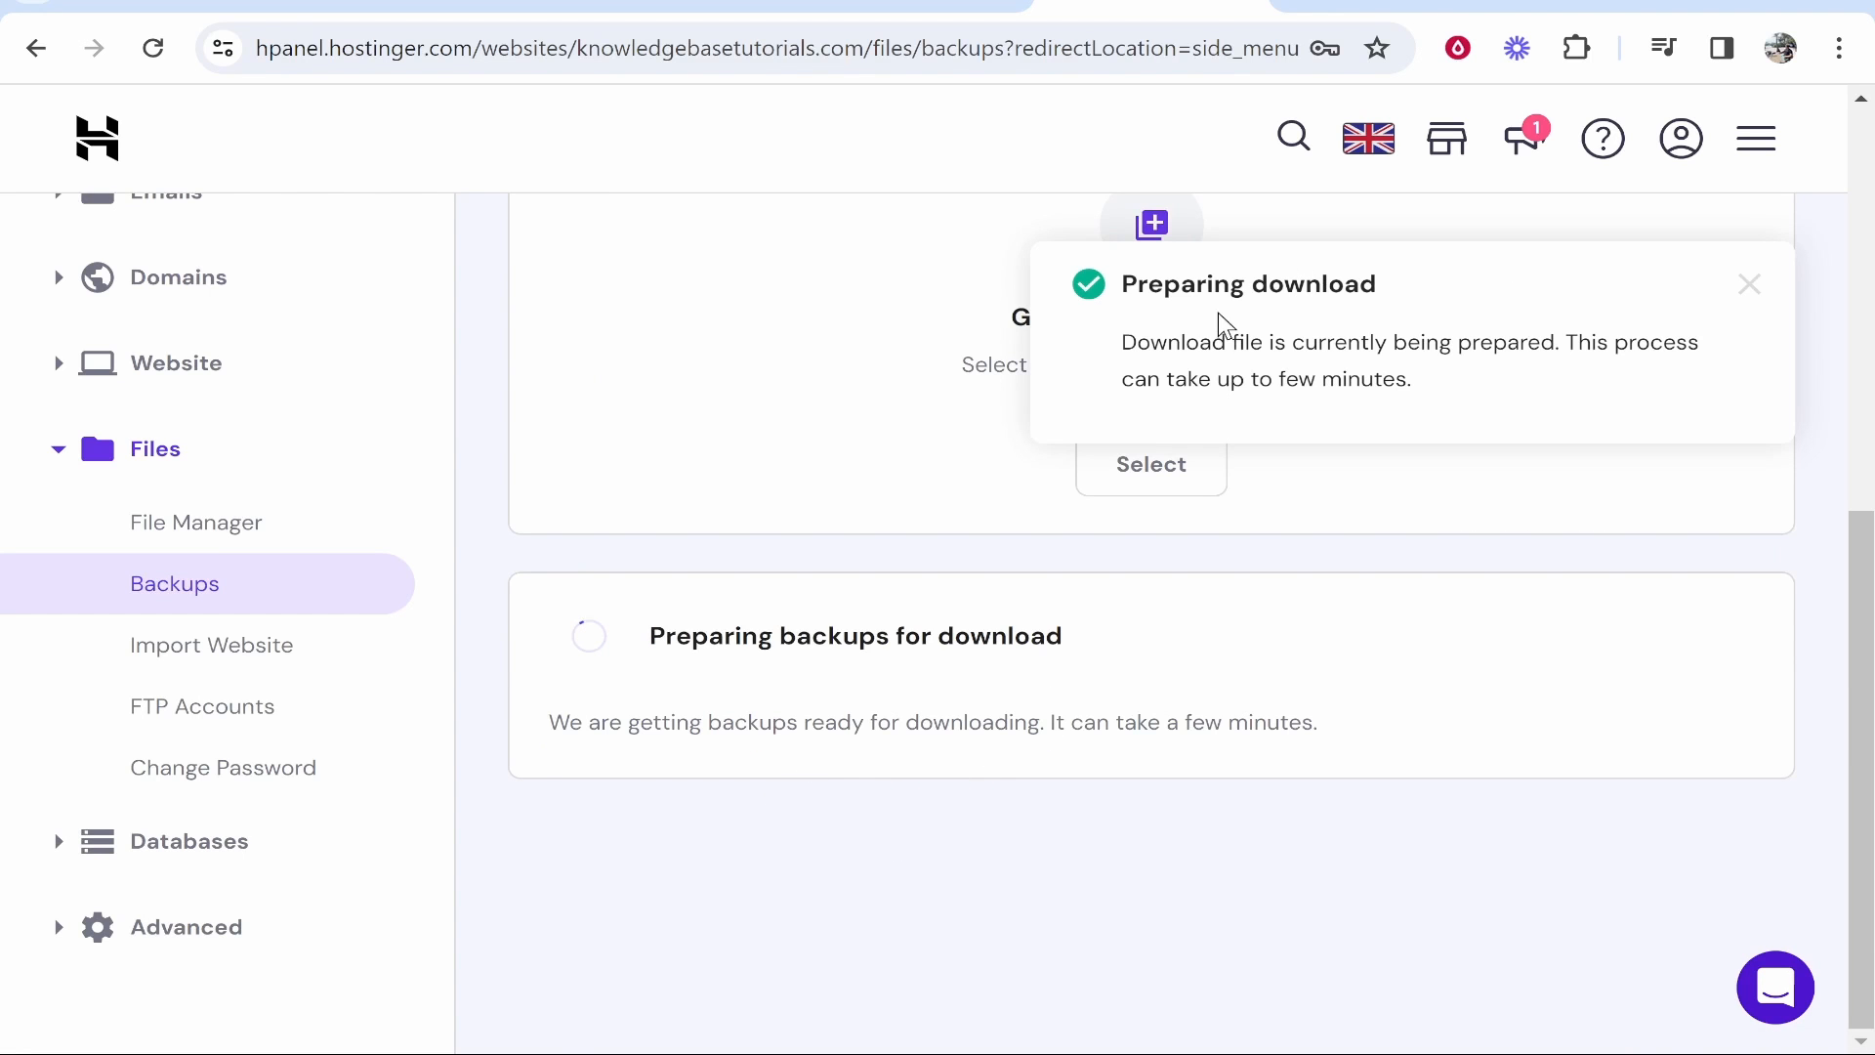
mouse_move(1421, 300)
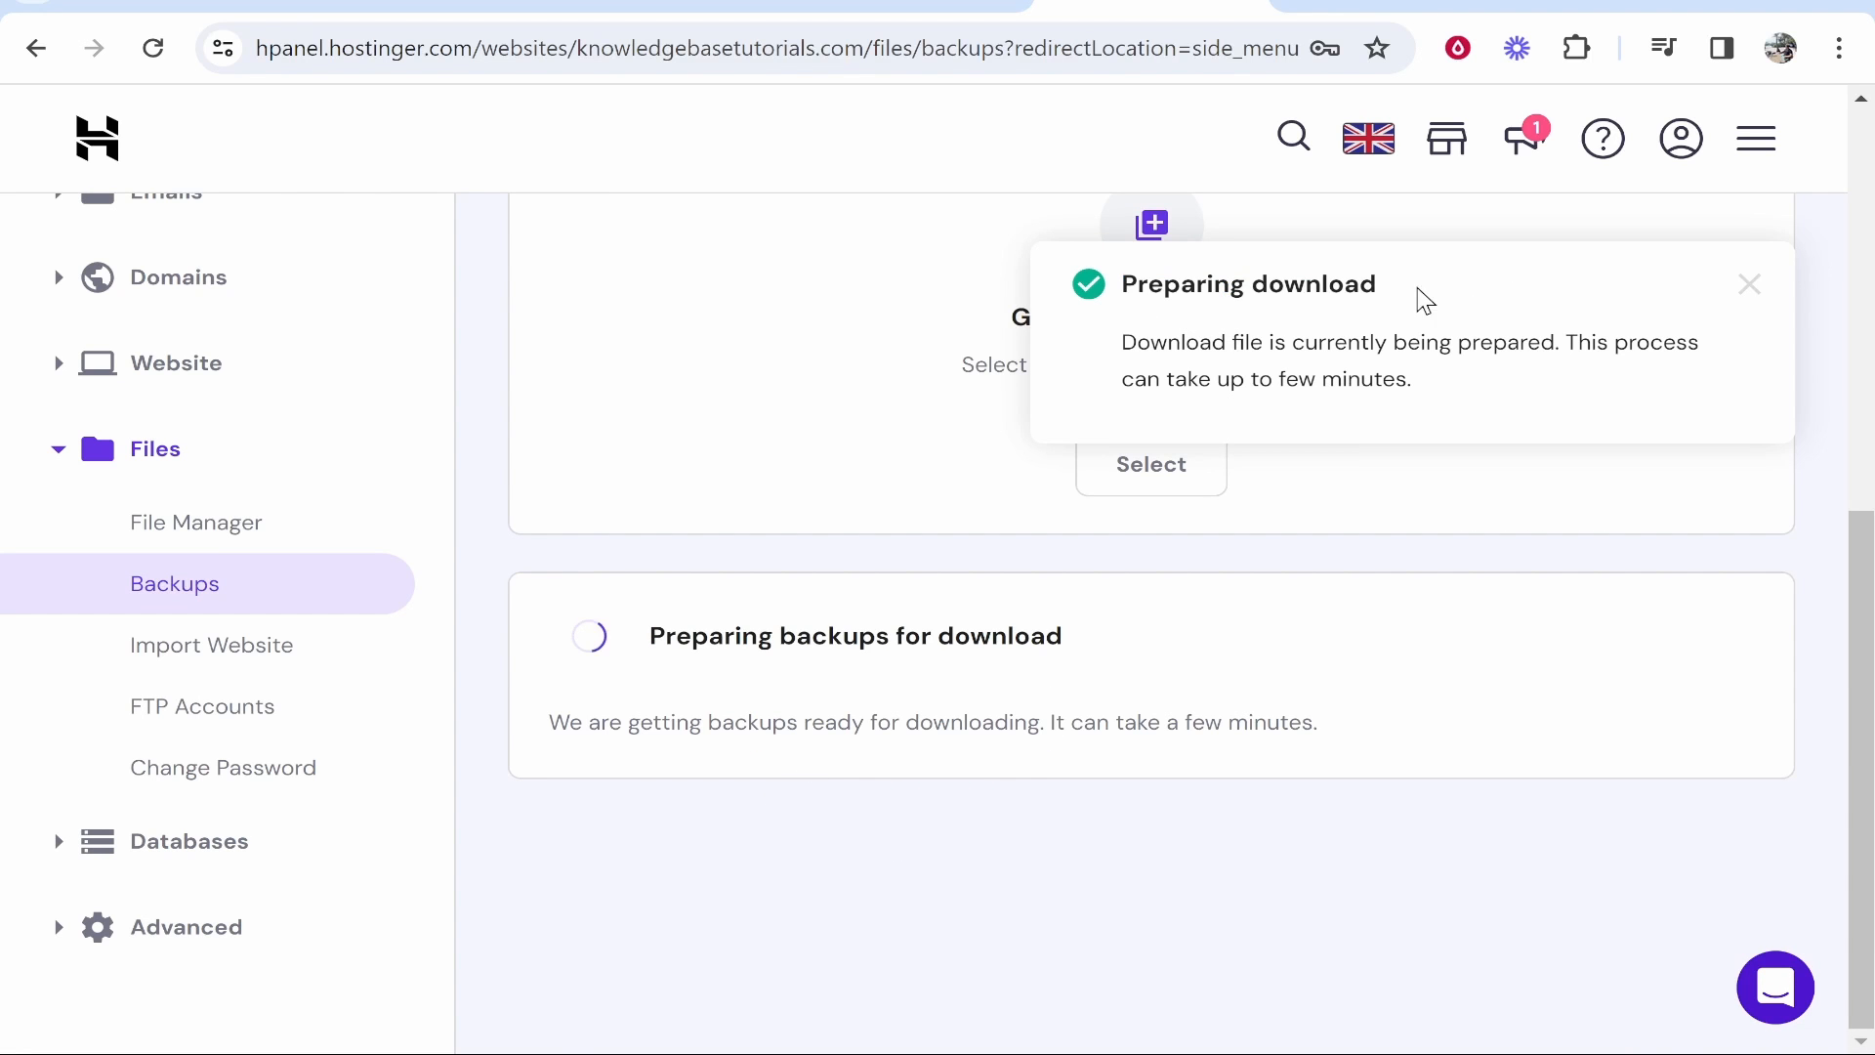
left_click(1748, 285)
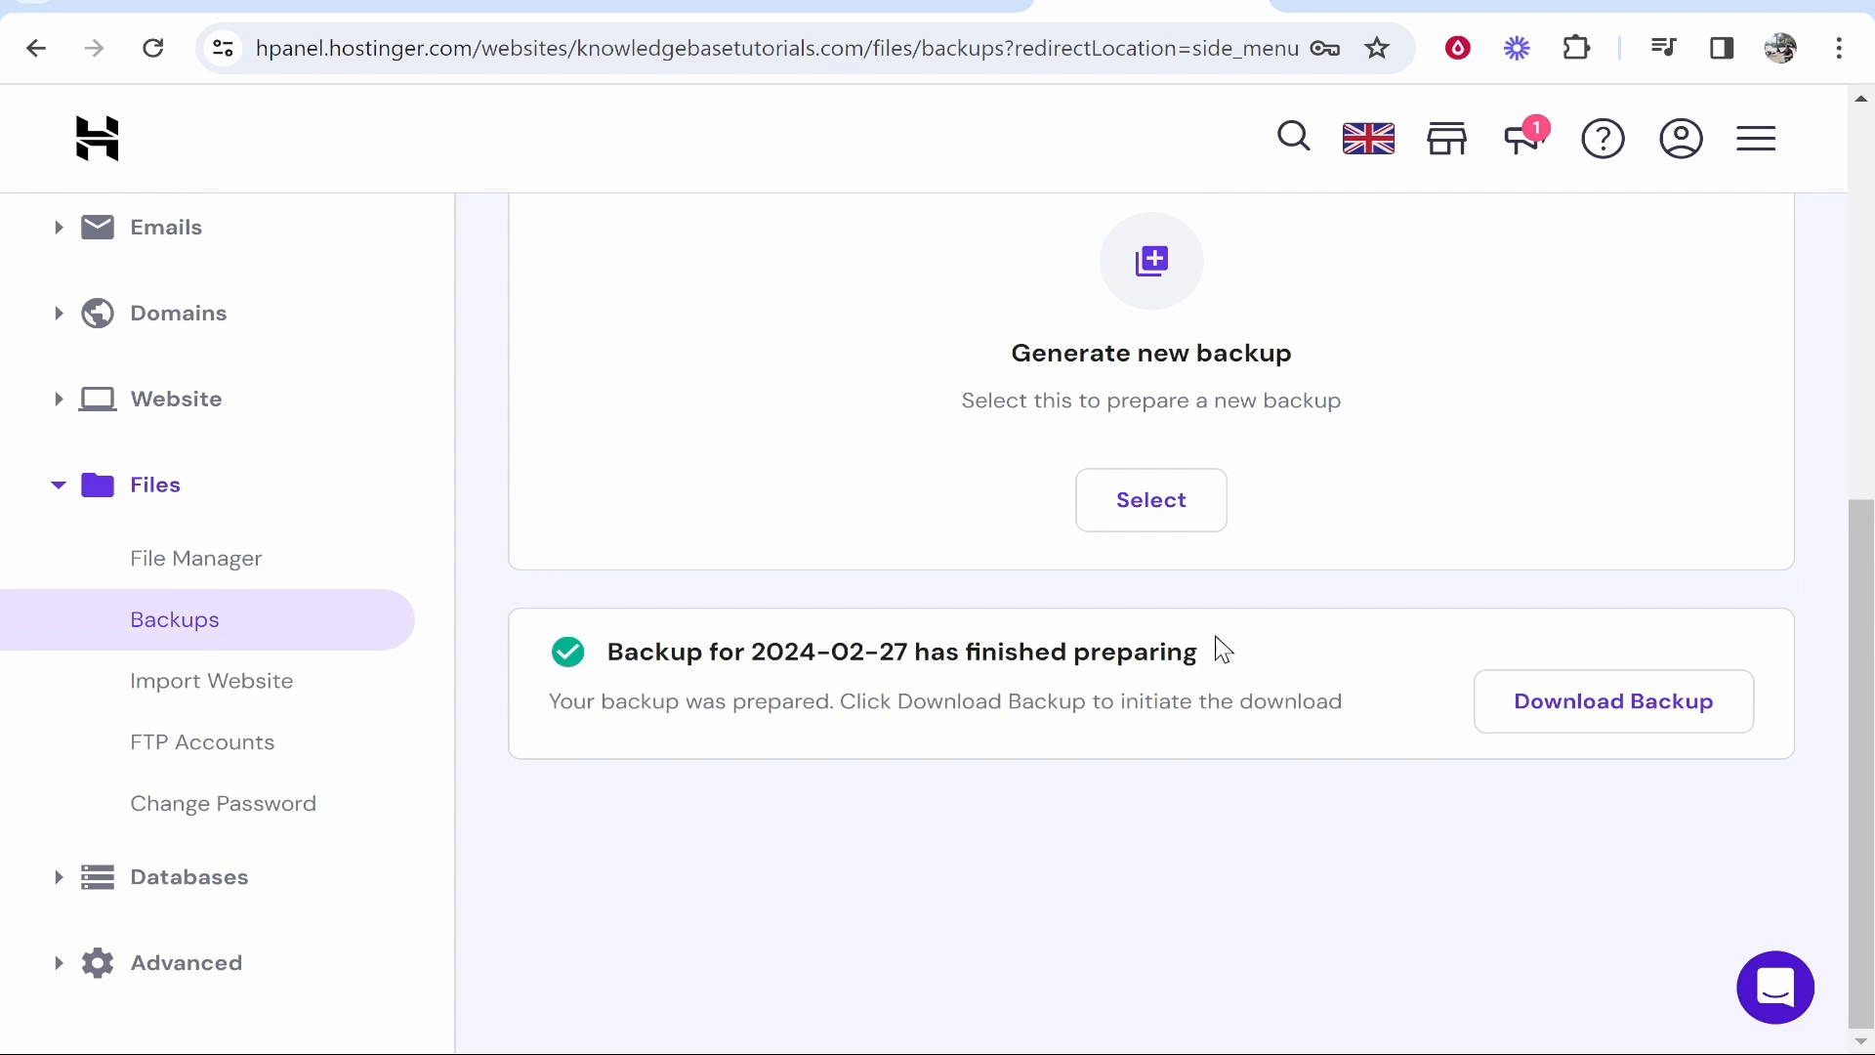
mouse_move(906, 629)
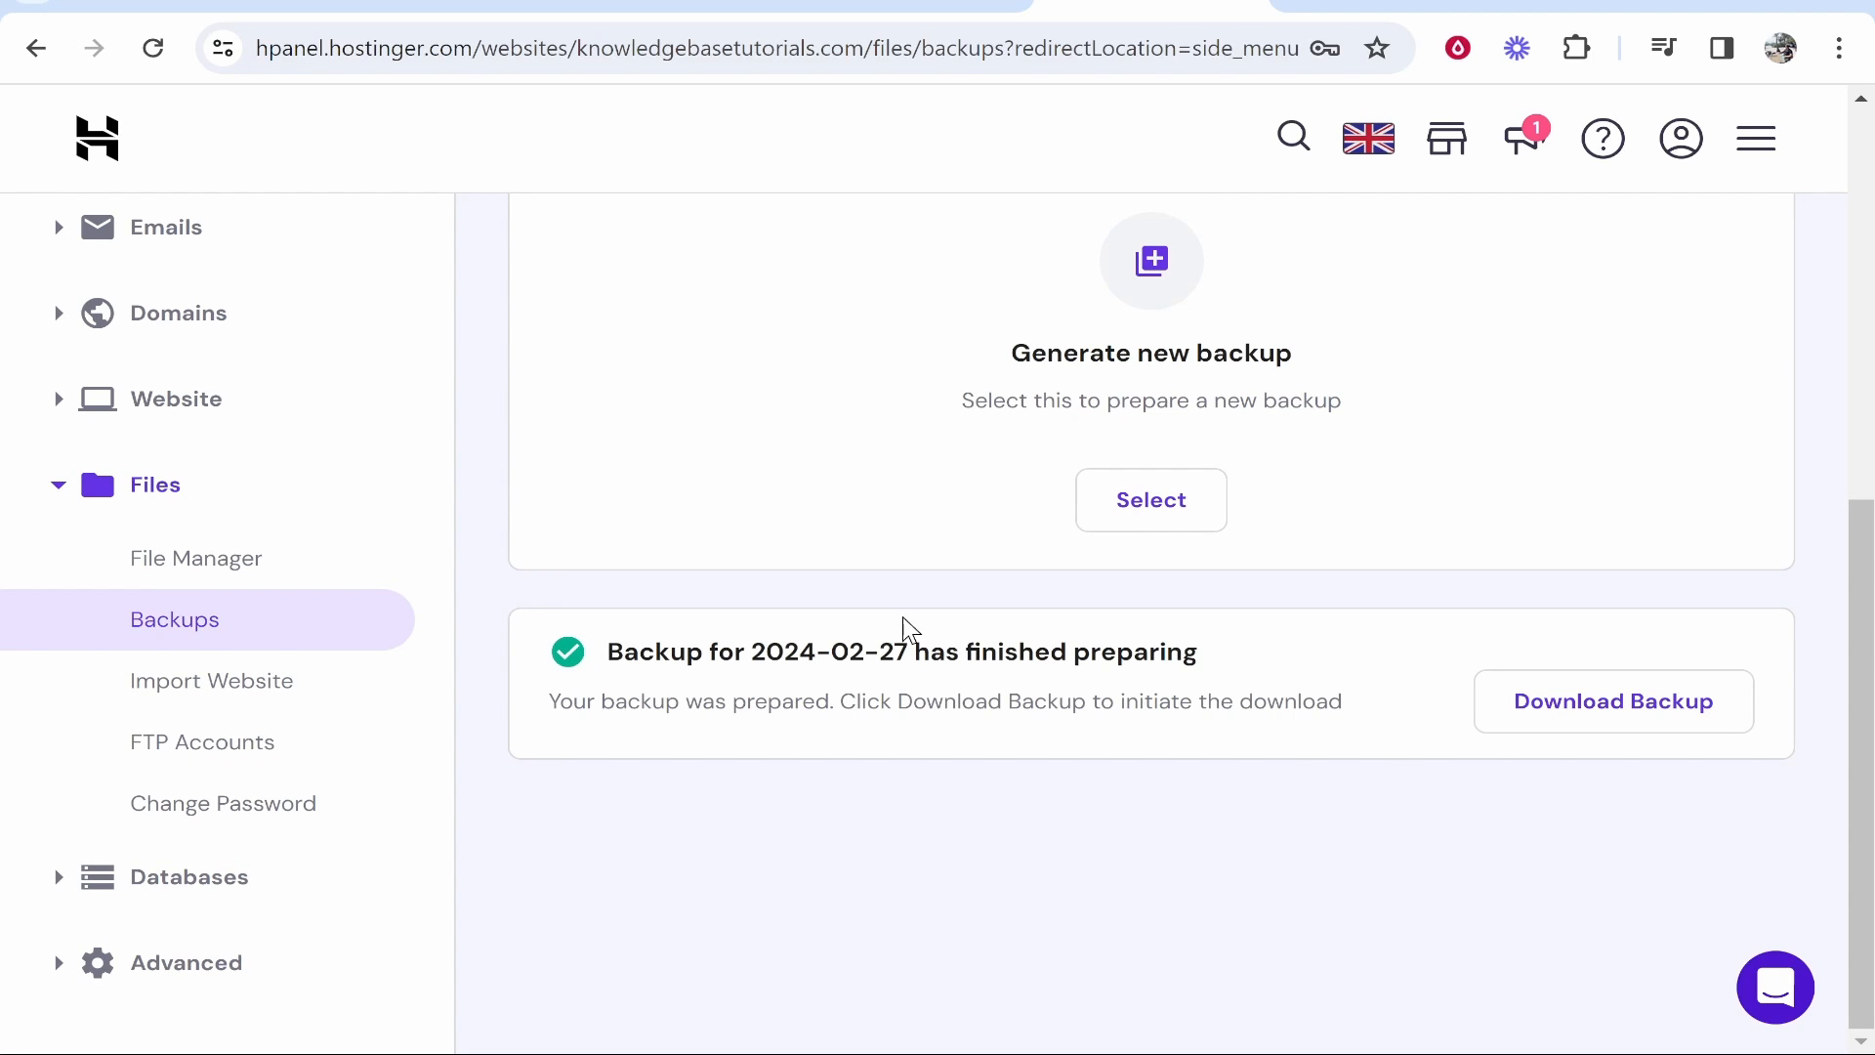
Step: Start downloading the prepared ~129 MB backup archive in the browser
left_click(1613, 701)
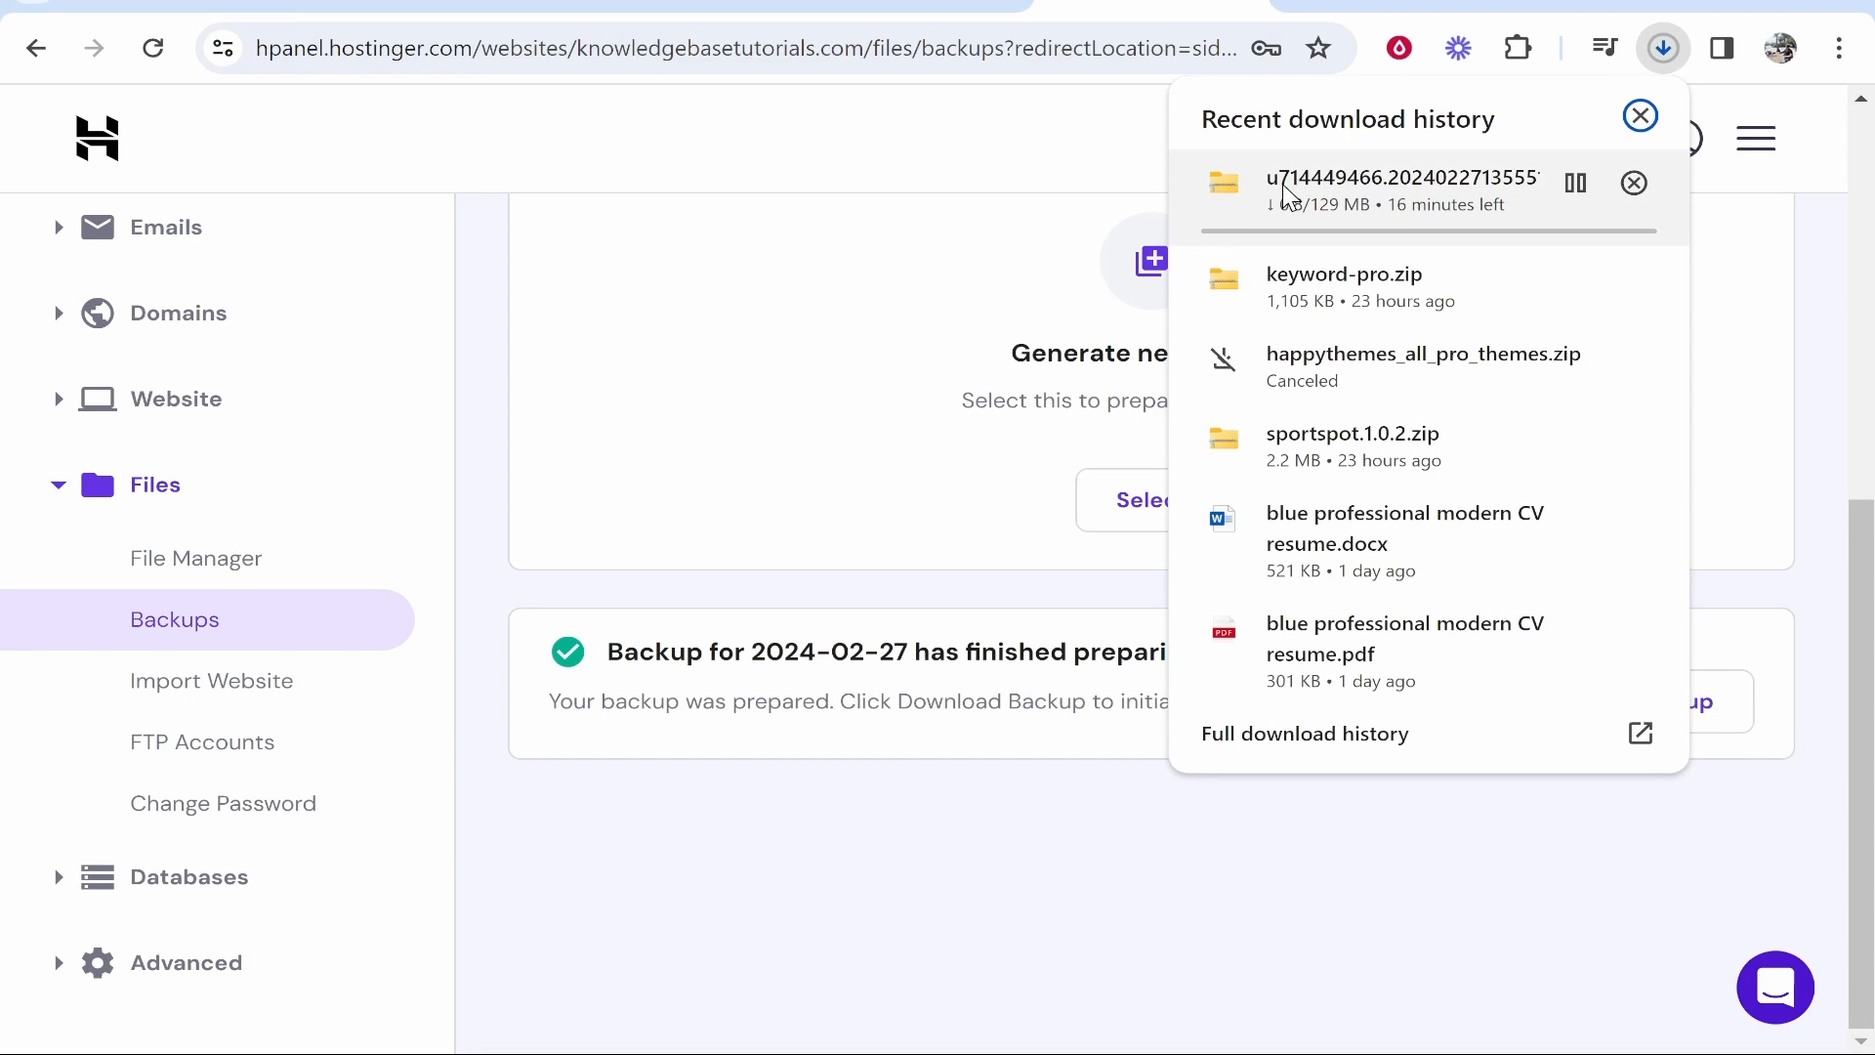
left_click(1641, 115)
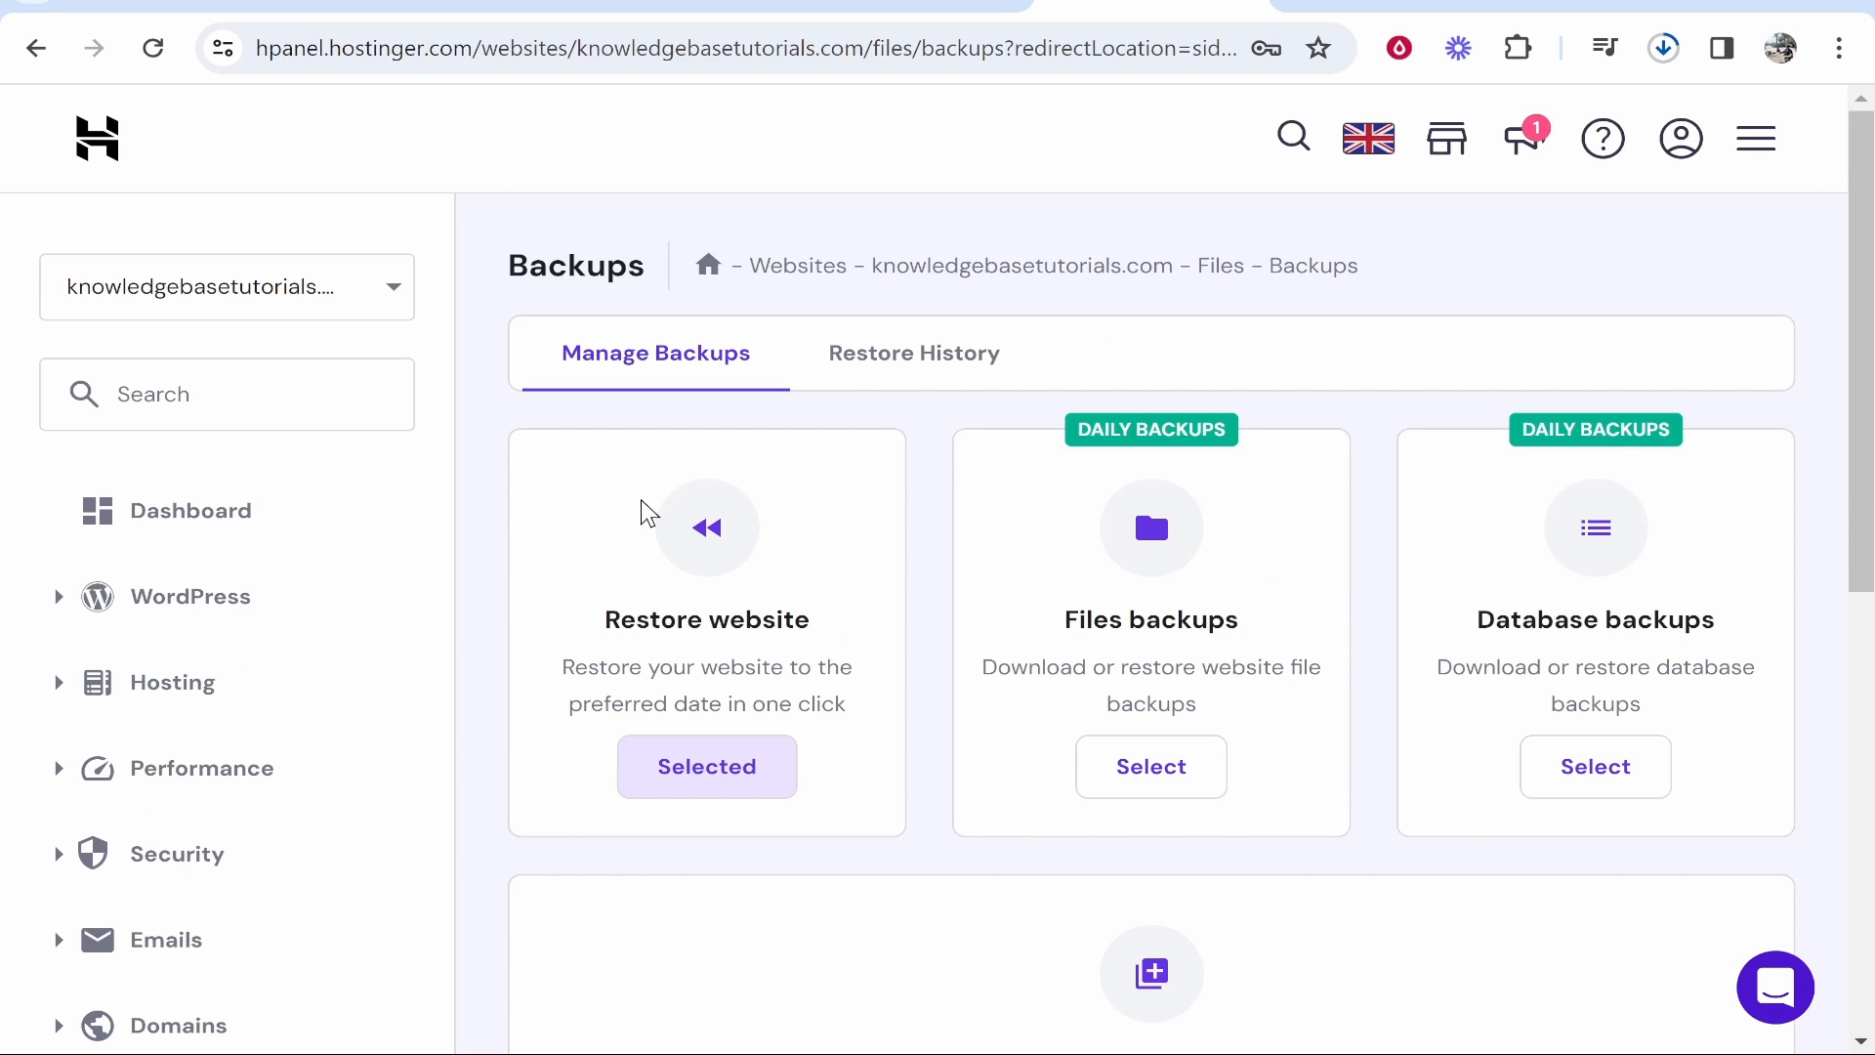
double_click(606, 266)
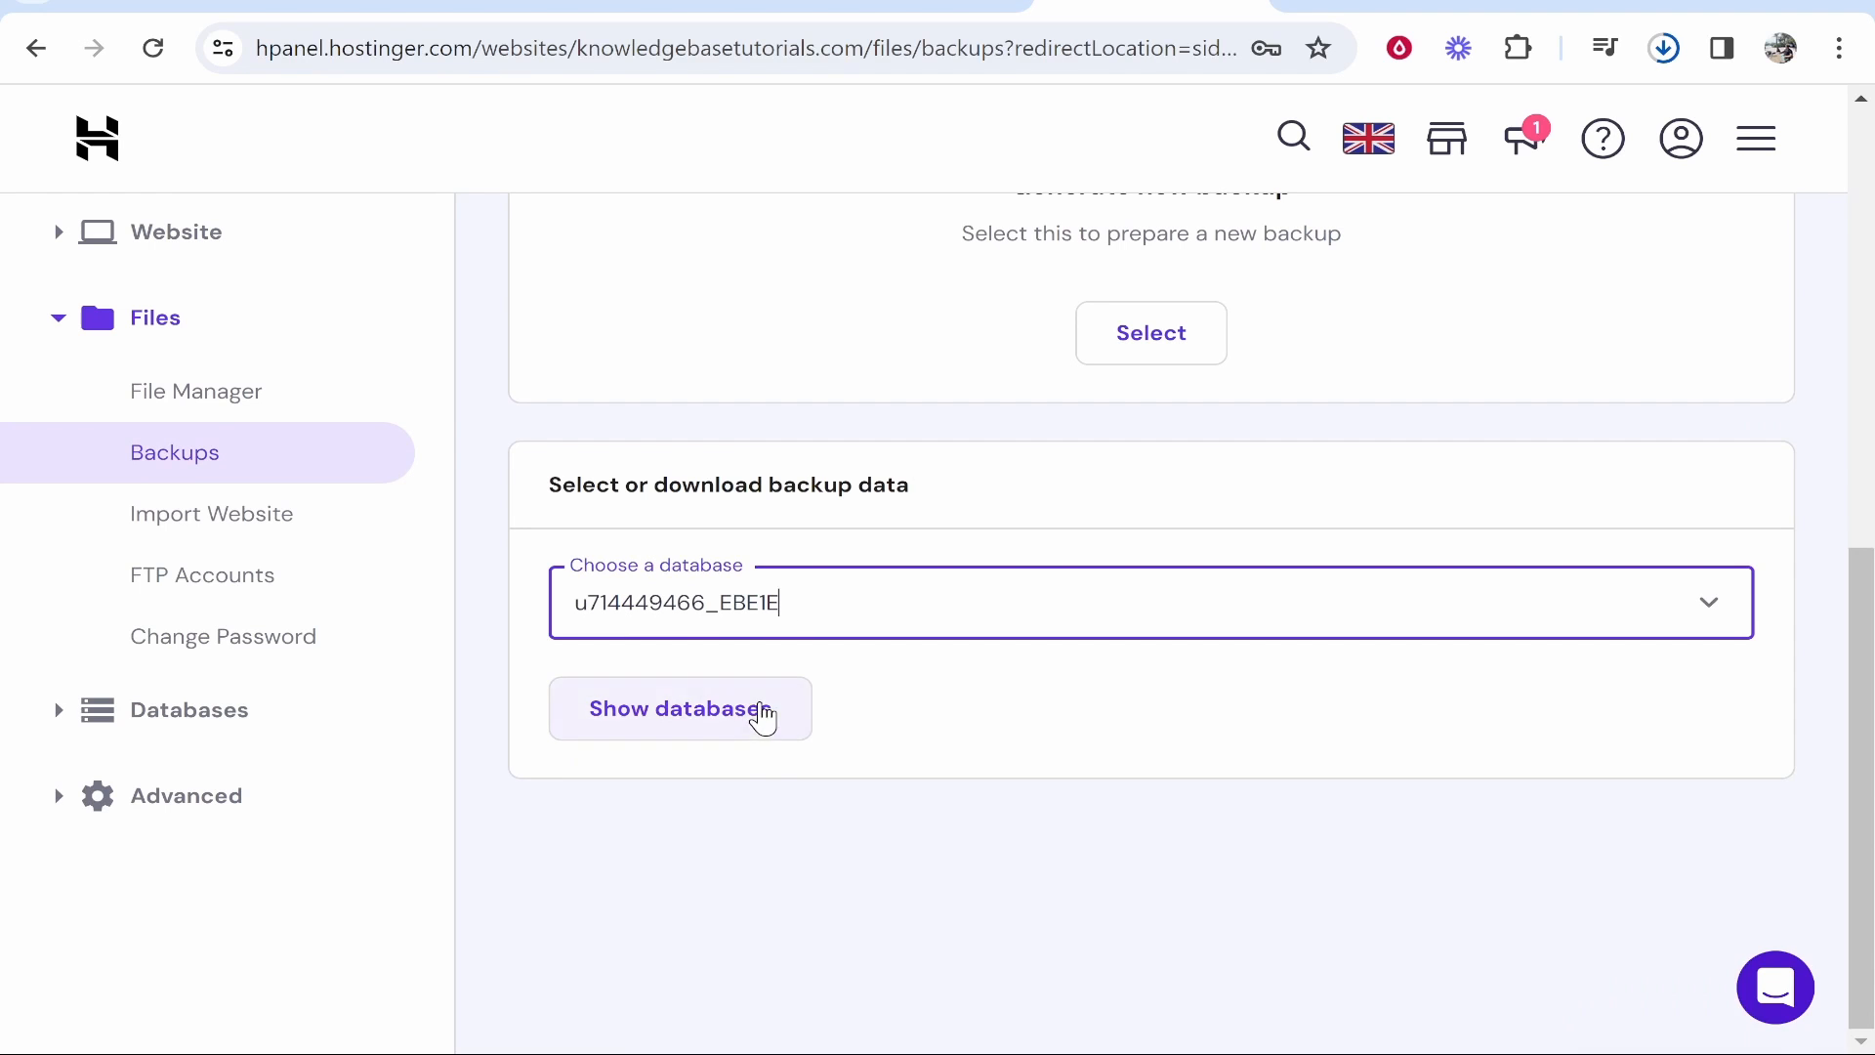
left_click(680, 709)
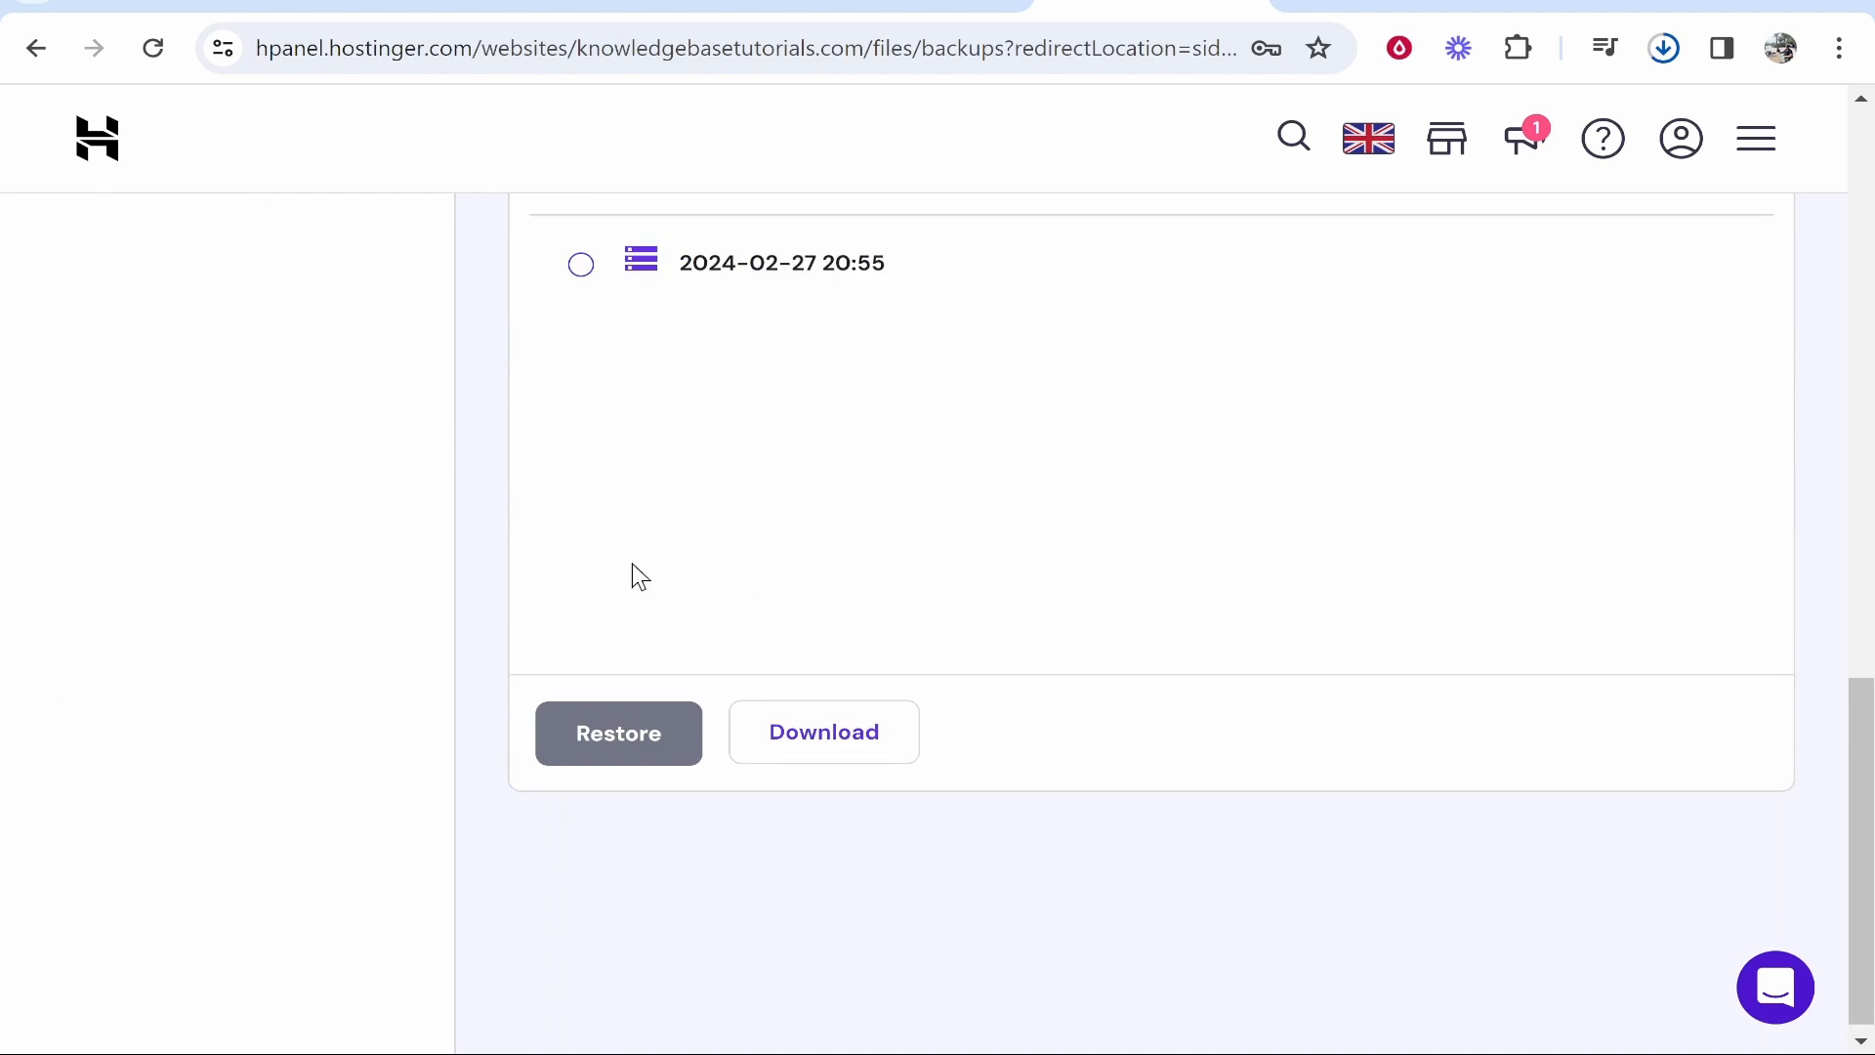
left_click(580, 264)
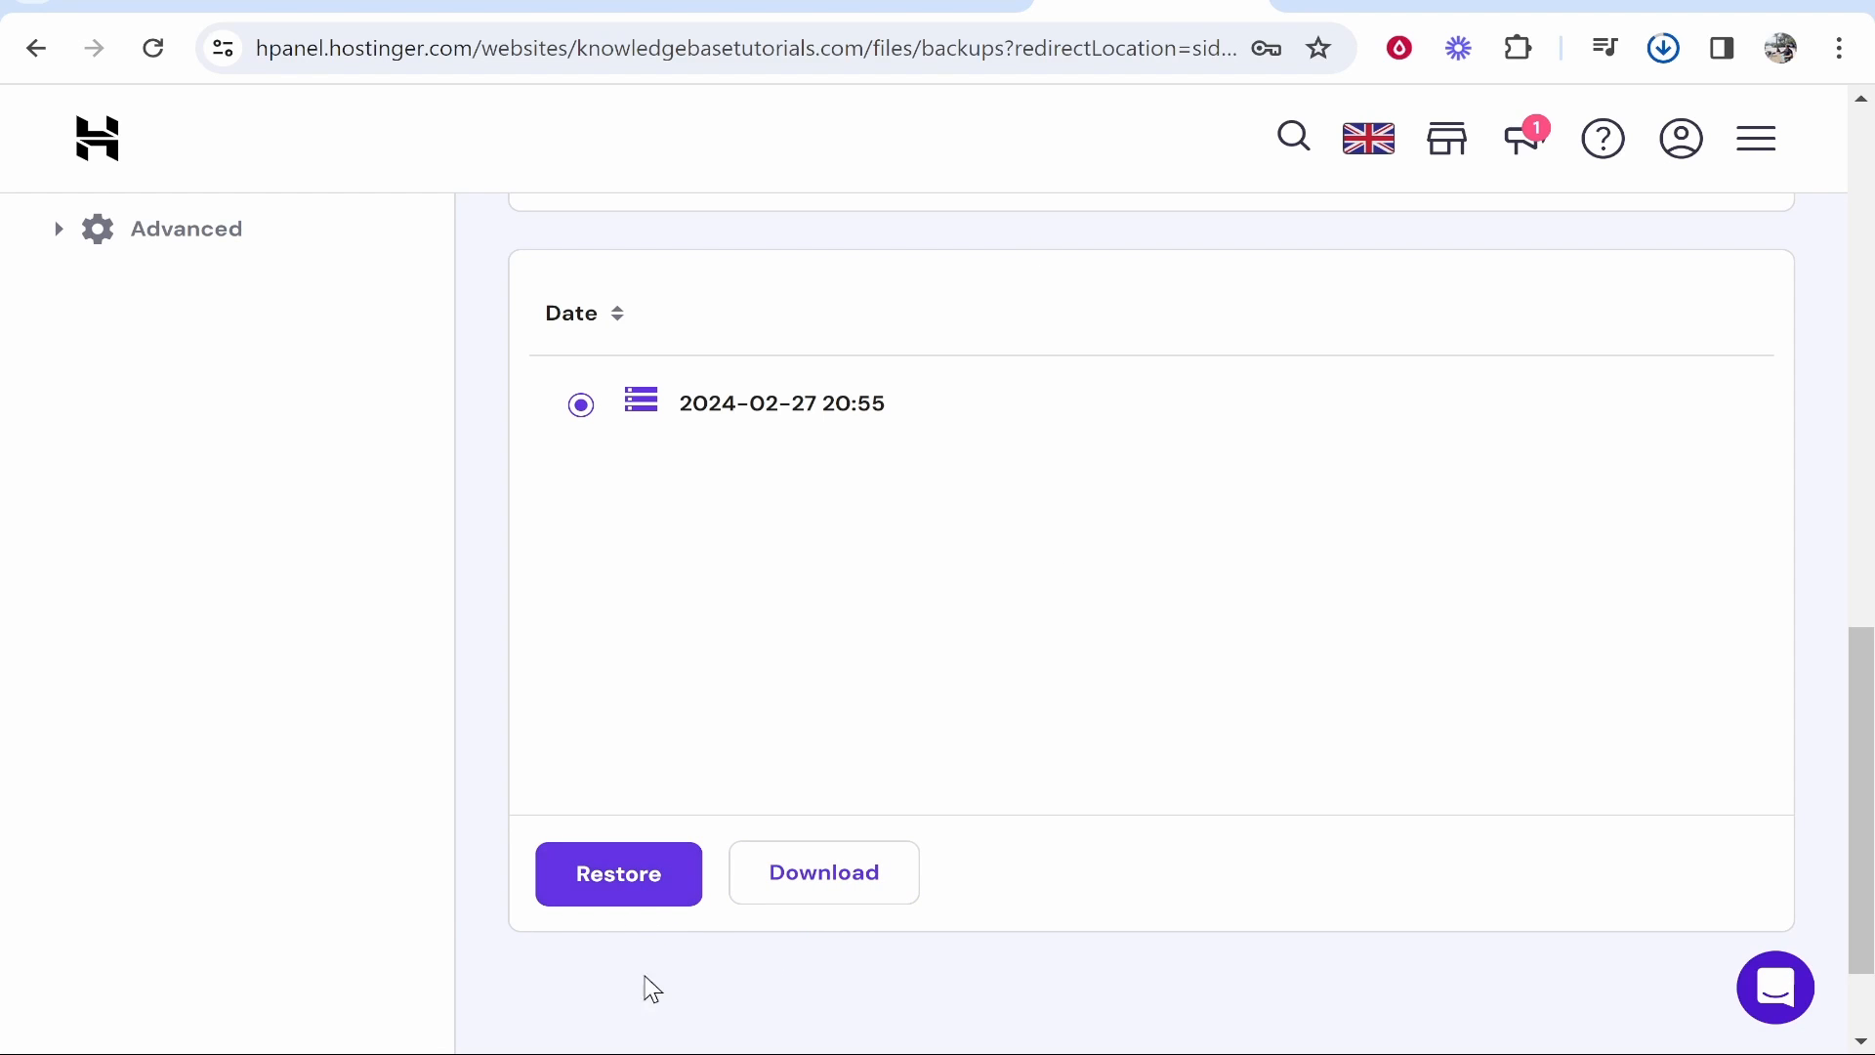
mouse_move(877, 898)
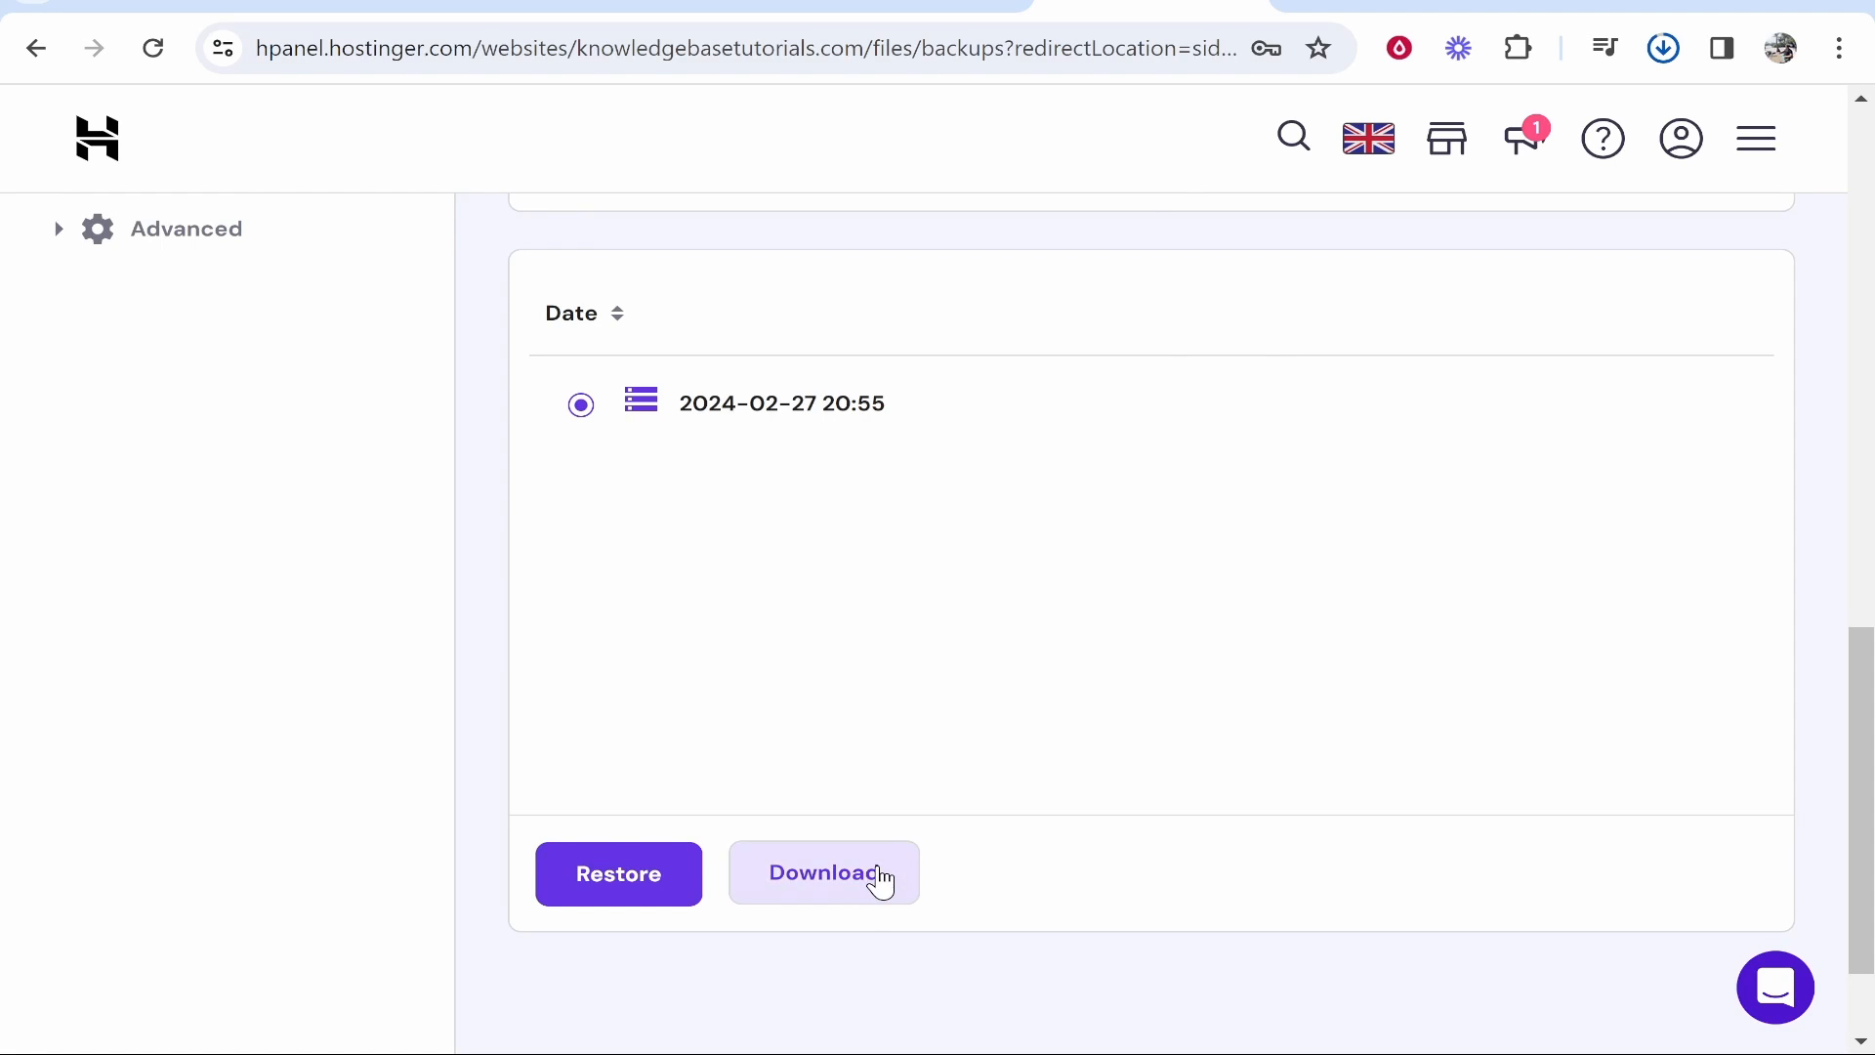
left_click(824, 873)
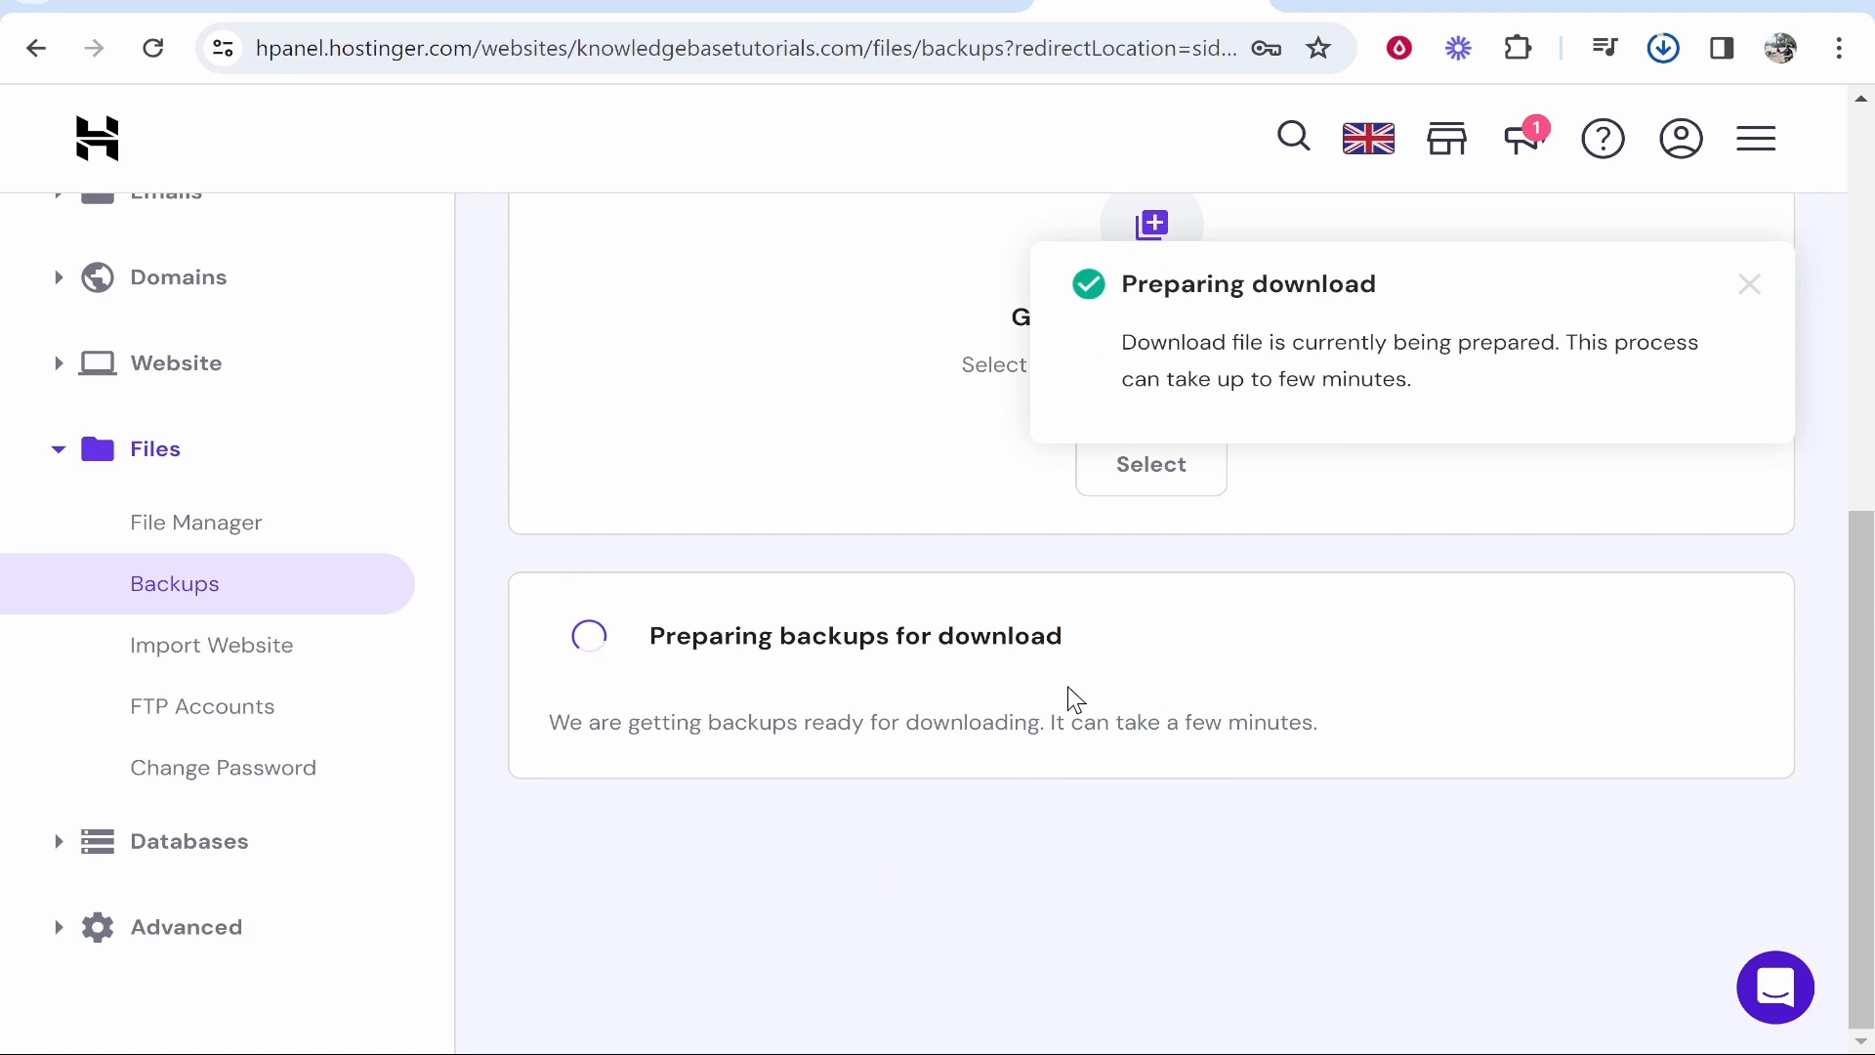
left_click(1748, 286)
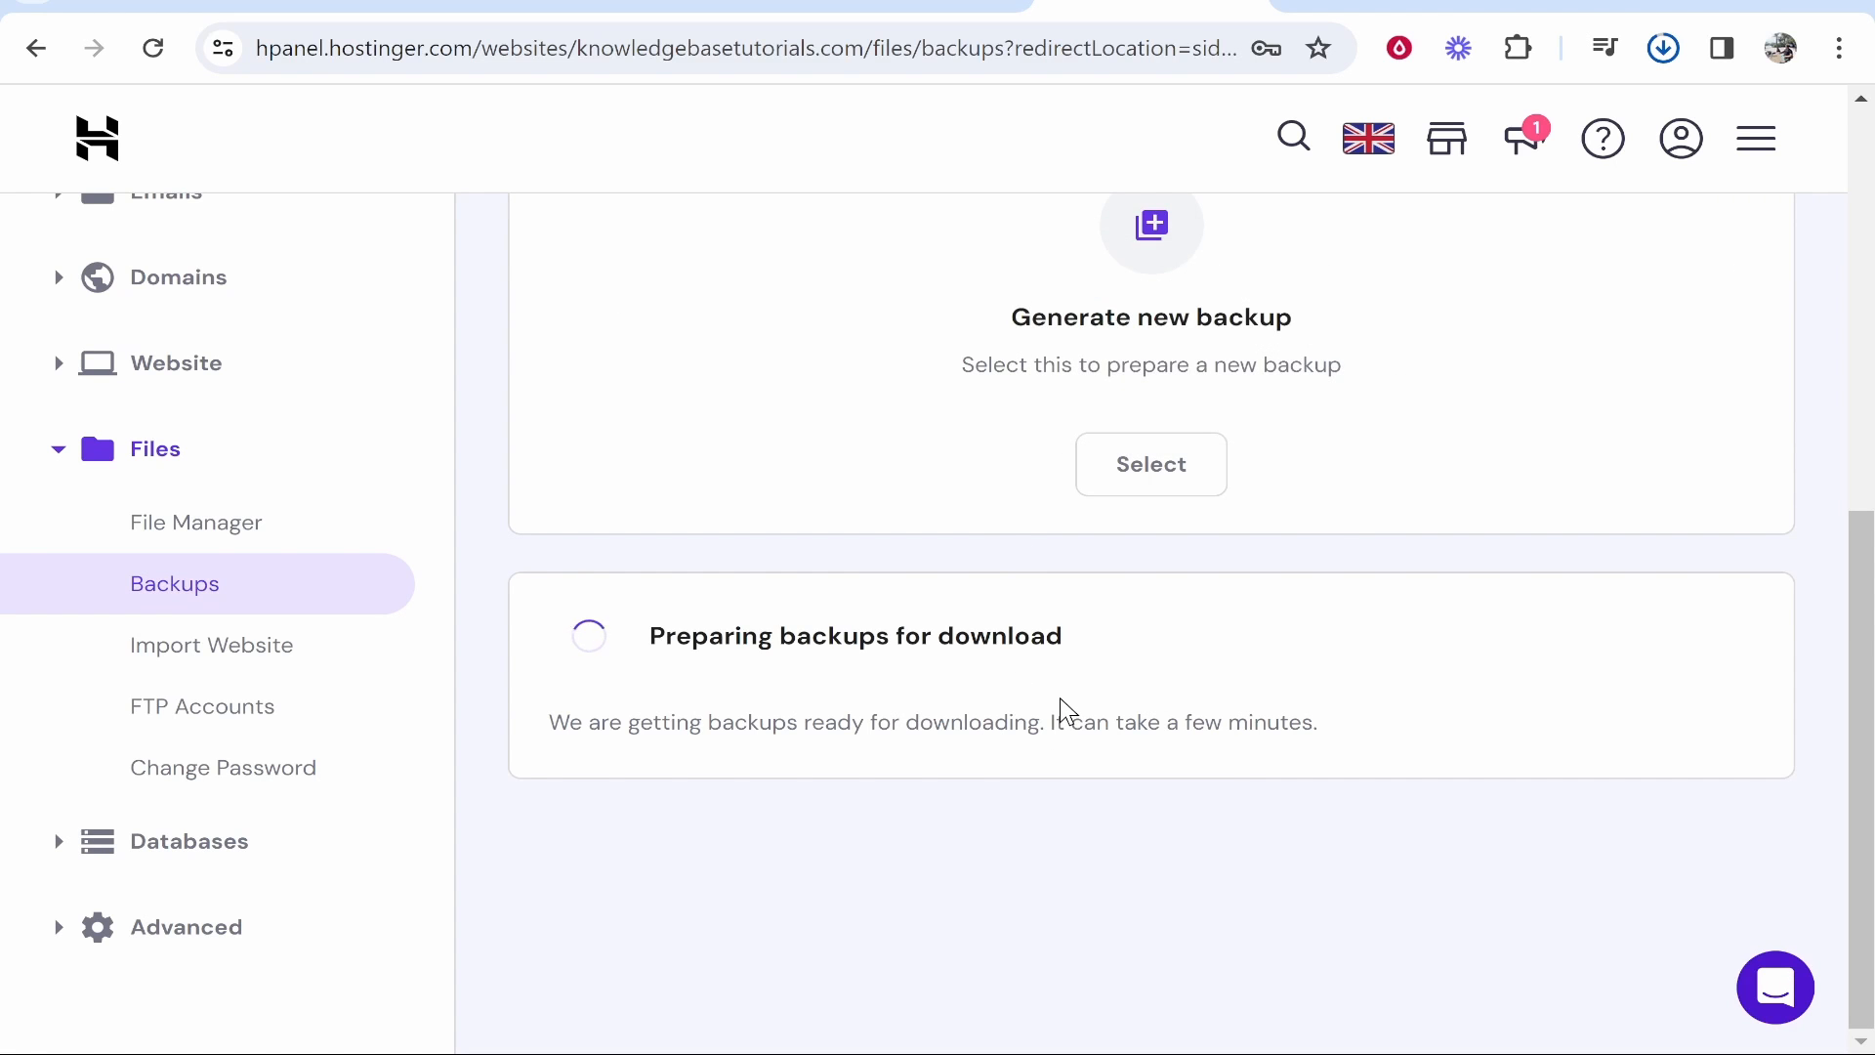